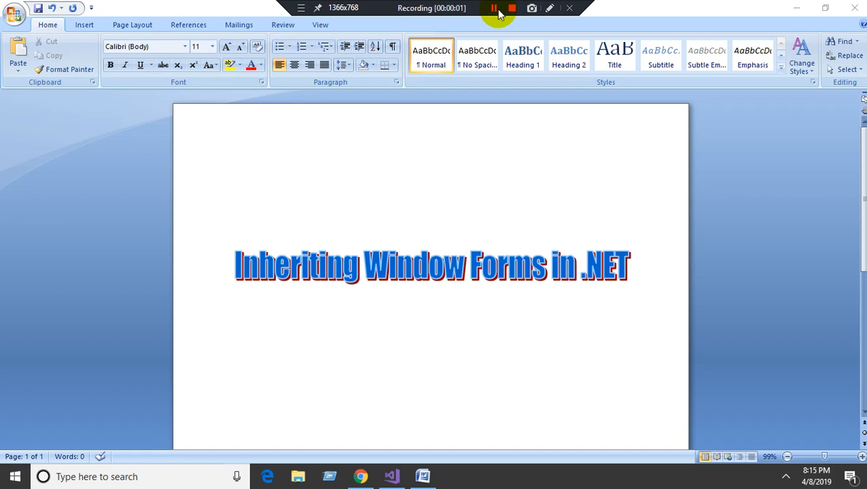
Minimize the Word title document so the Visual Studio Start Page is revealed.
click(494, 8)
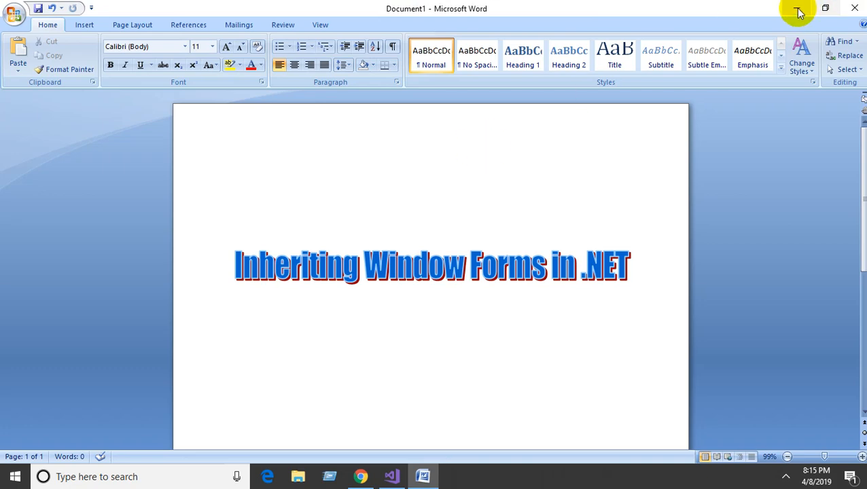
click(391, 476)
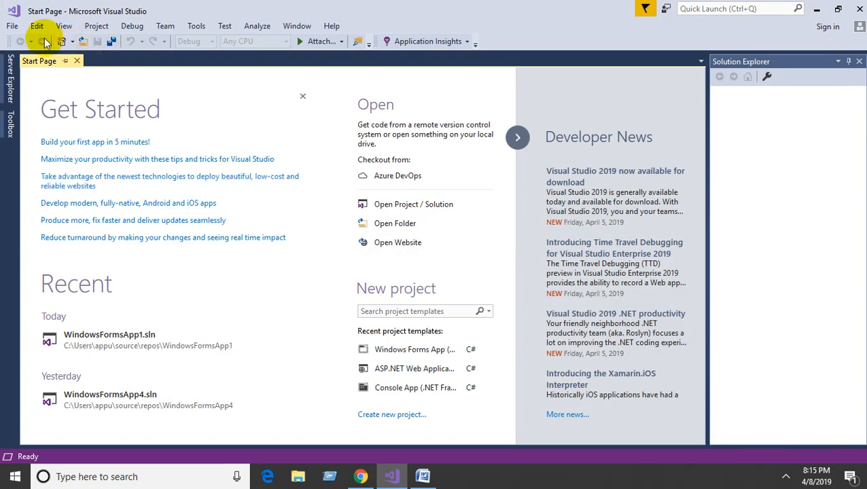
Create a new Windows Forms App (.NET Framework) project, WindowsFormsApp2, via File > New > Project.
click(11, 26)
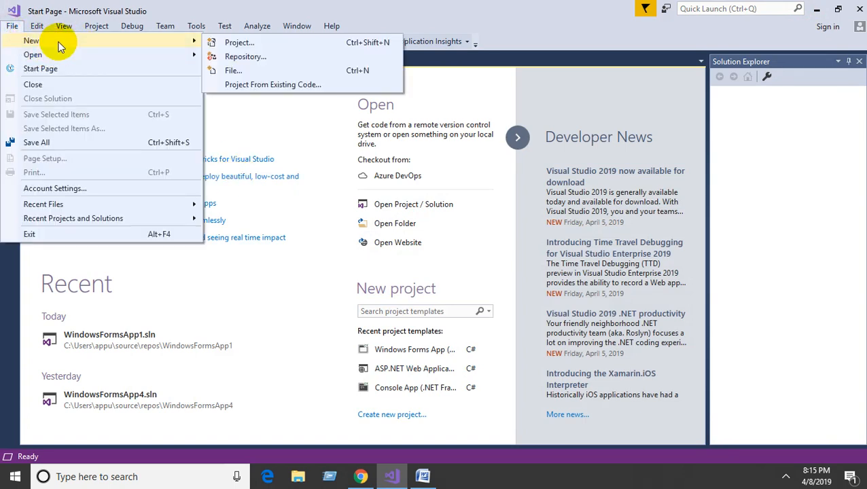
click(239, 42)
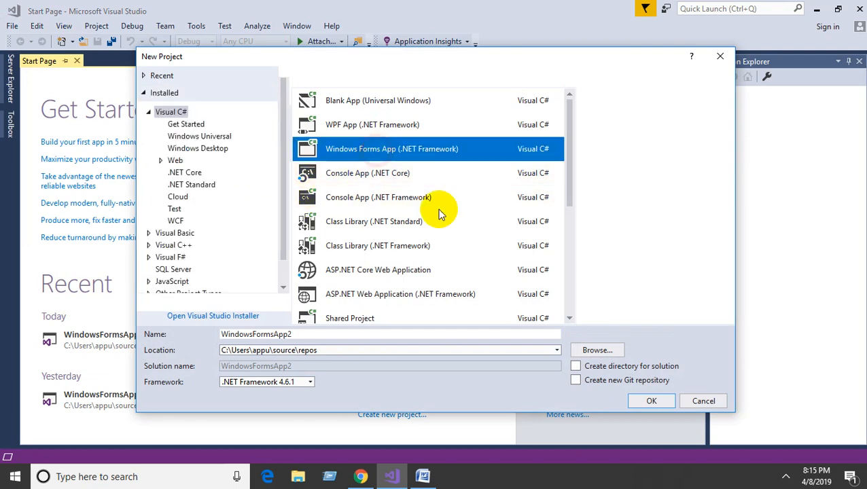
click(650, 400)
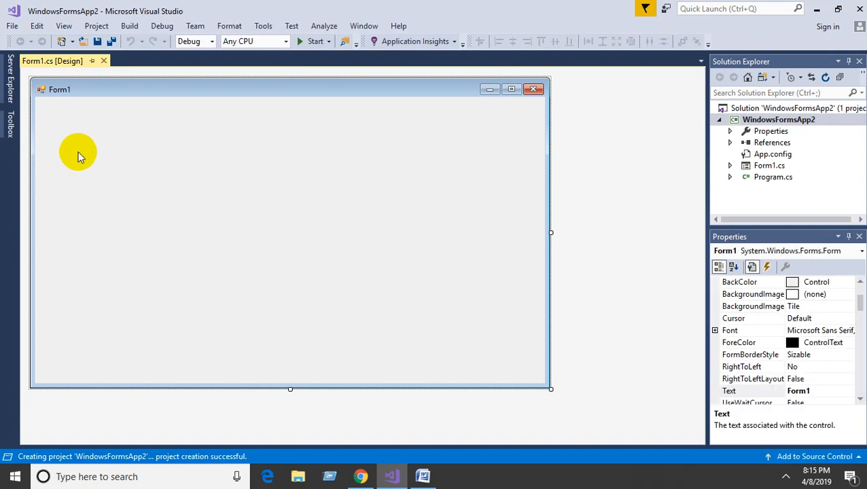
Add two enlarged buttons to Form1 captioned 'Parent Form' and 'Inherited Form'.
click(11, 129)
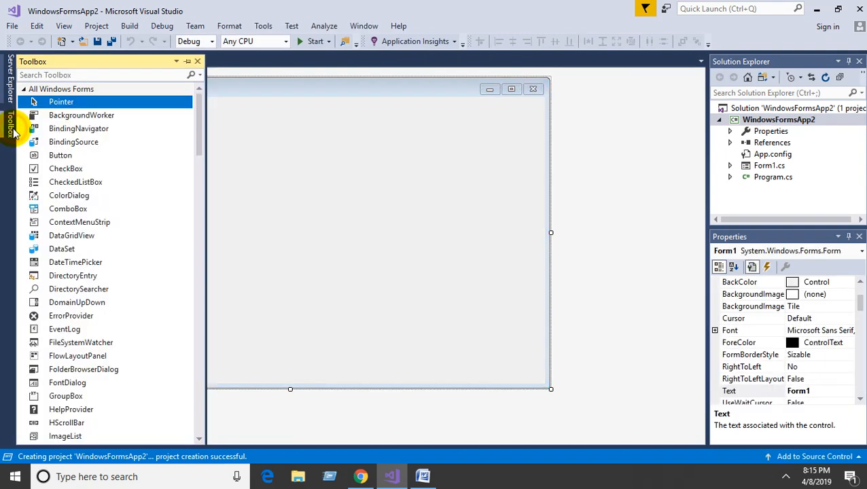
double_click(60, 155)
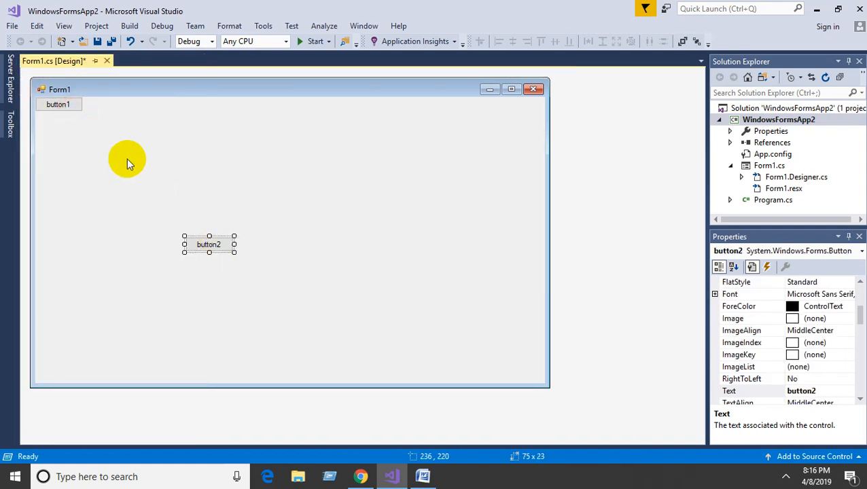
drag(57, 103, 214, 173)
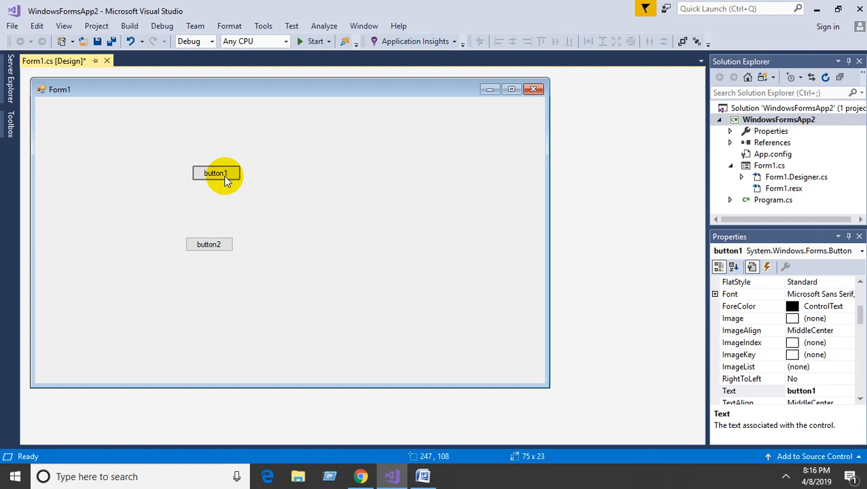
drag(238, 182, 310, 209)
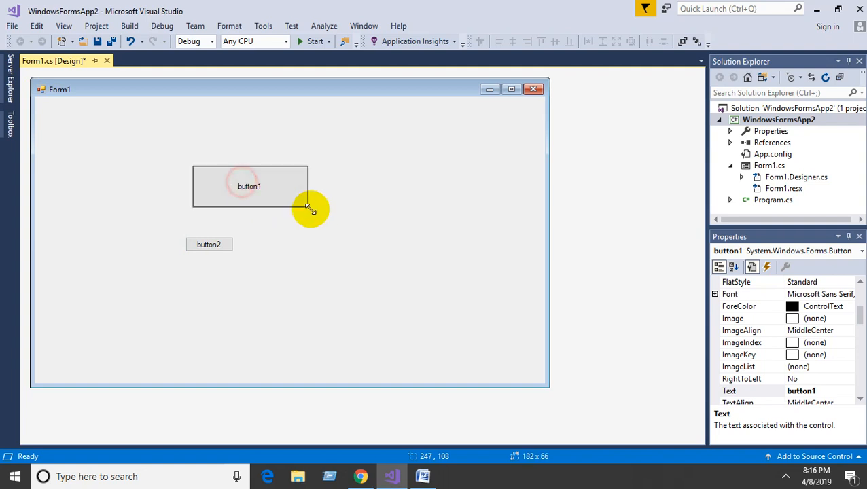
click(209, 245)
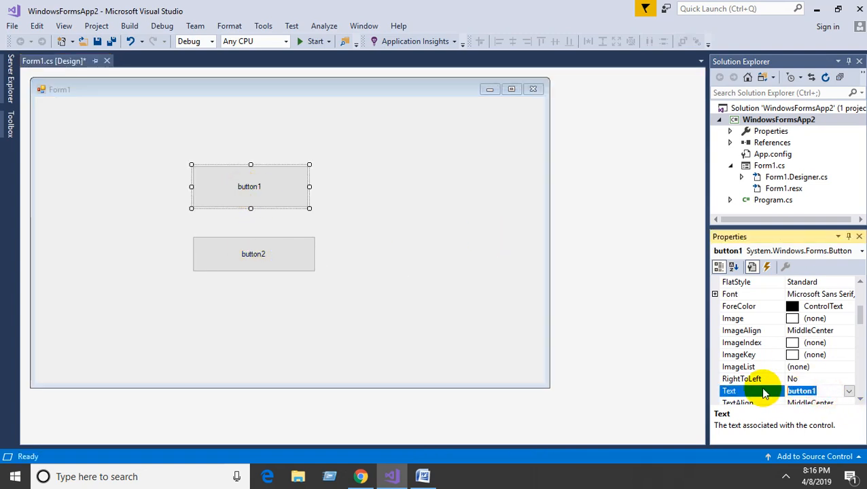
text(Parent Form)
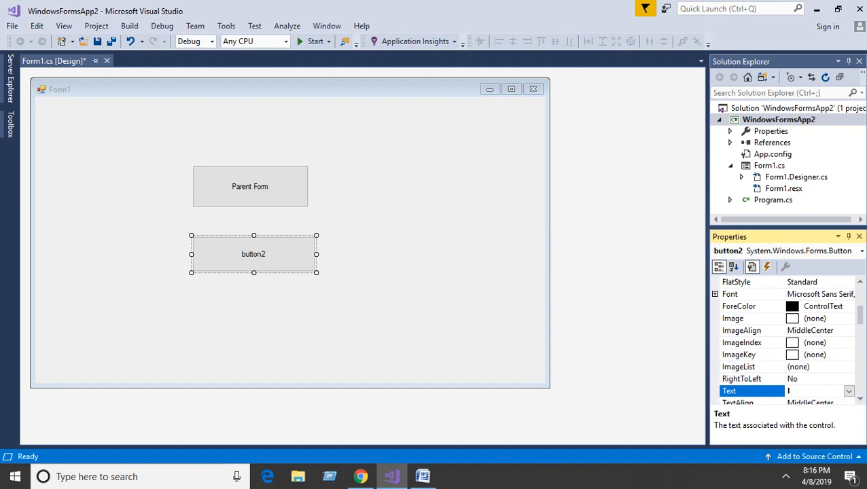
text(Inherited Form)
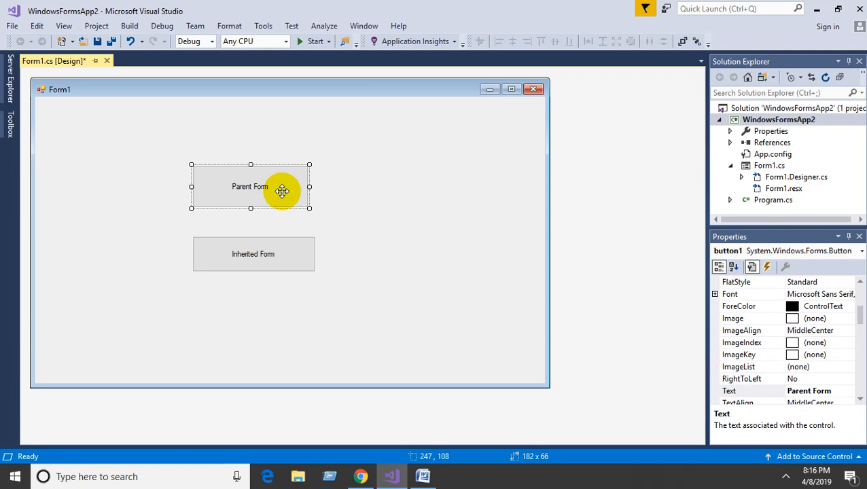
Add a new Windows Form named parent.cs to WindowsFormsApp2 through Add > New Item.
click(779, 119)
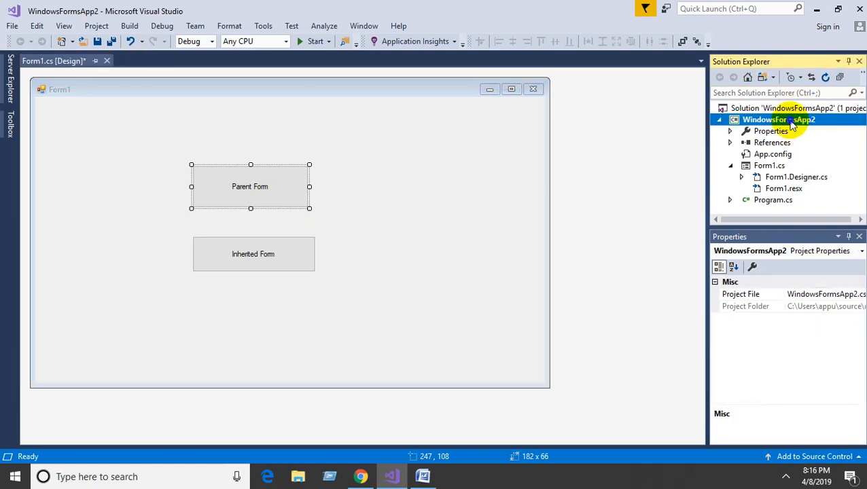
right_click(778, 119)
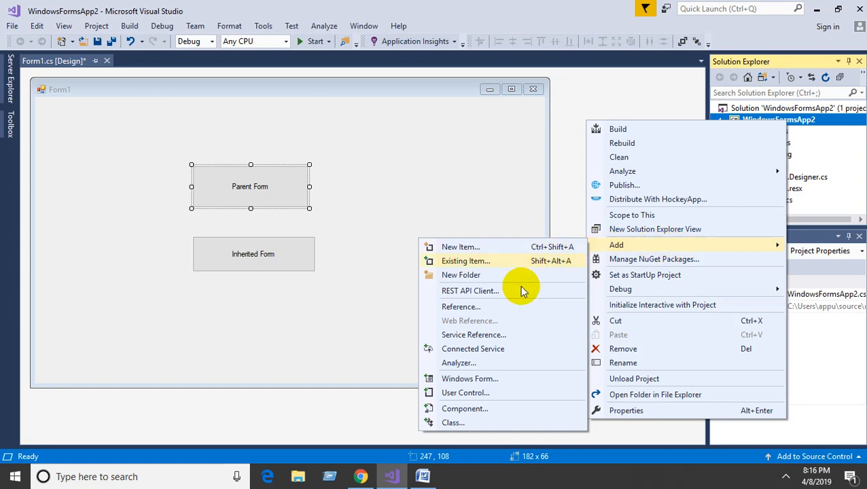
click(459, 247)
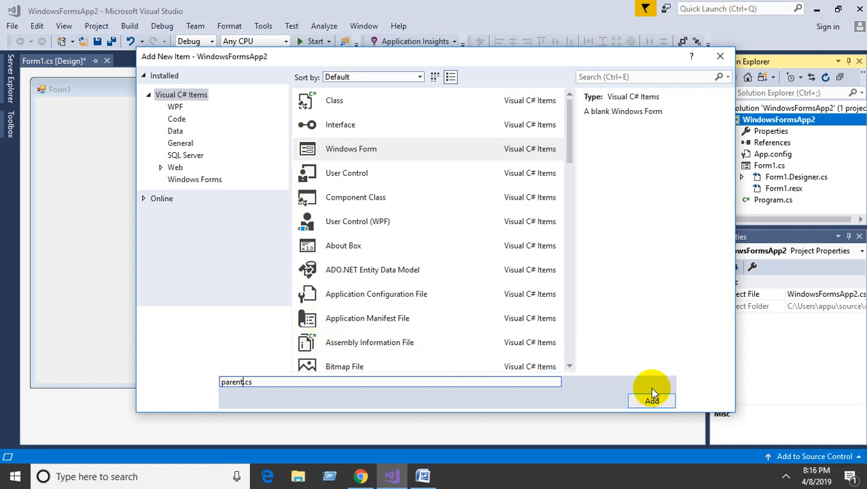
click(651, 399)
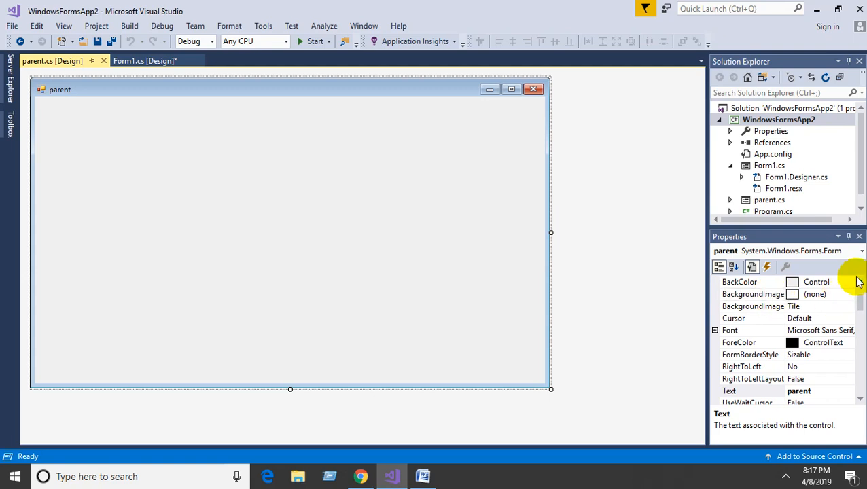
Set the parent form's BackColor to Red and add a widened button captioned 'Parent Click'.
click(849, 281)
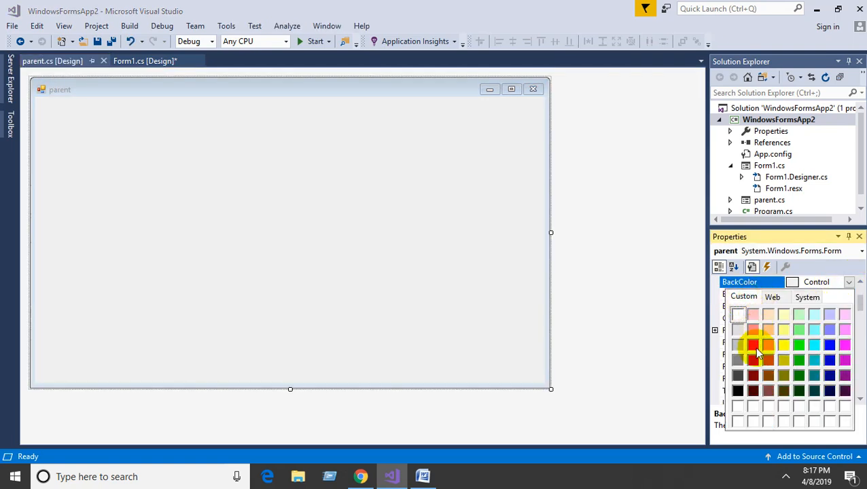
click(753, 345)
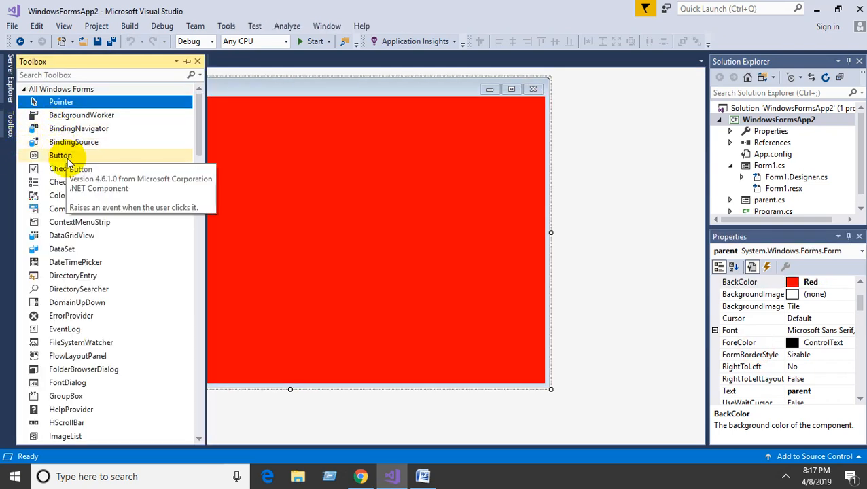
drag(60, 155, 284, 218)
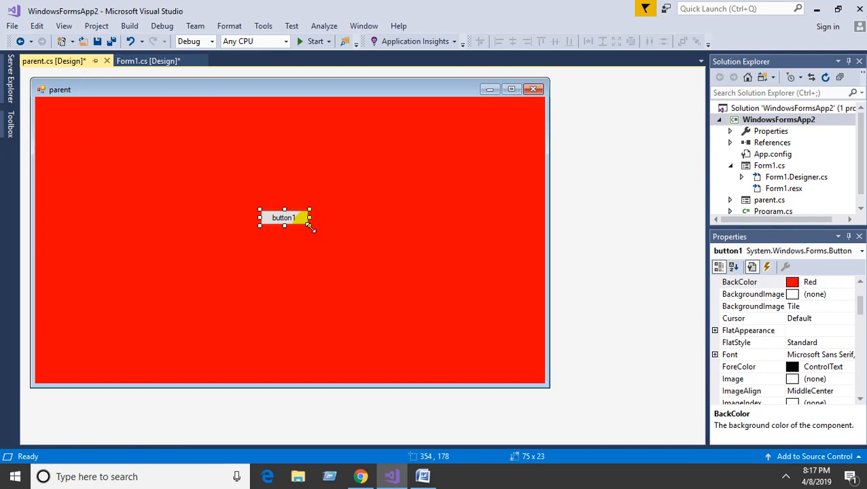
drag(310, 228, 328, 218)
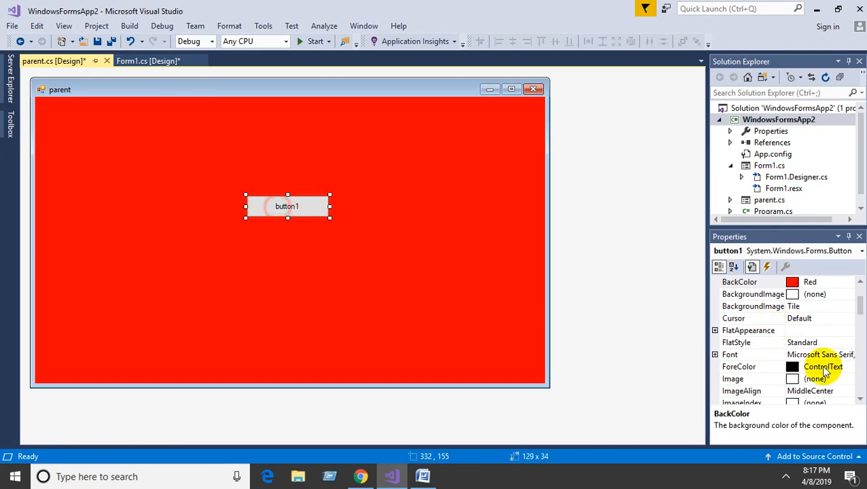
scroll(down, 3)
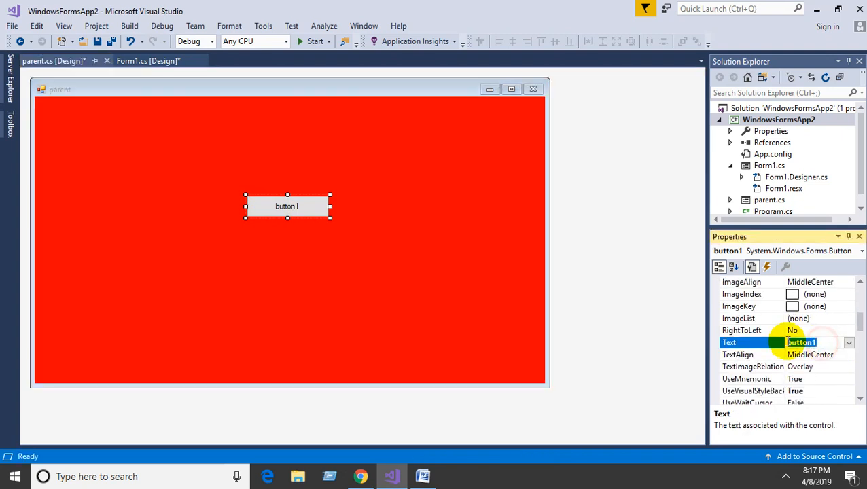
text(Parent Click)
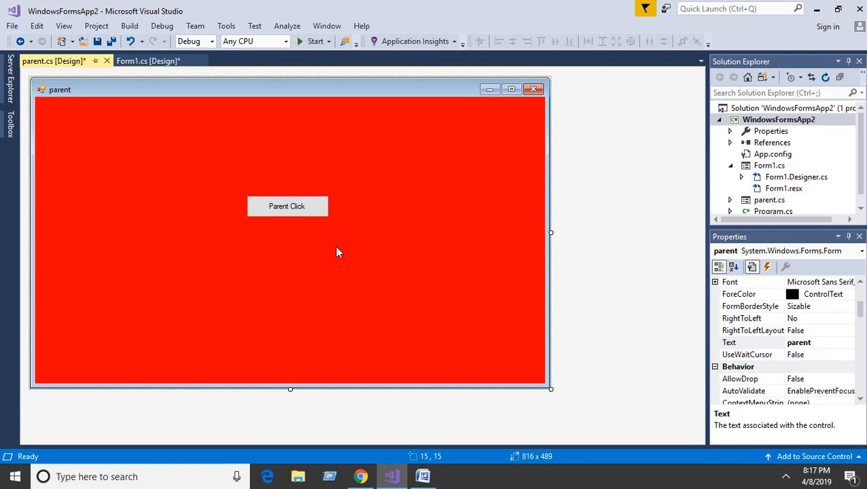
Write button1_Click on parent to call MessageBox.Show("Parent Click"), then return to the designer.
double_click(285, 207)
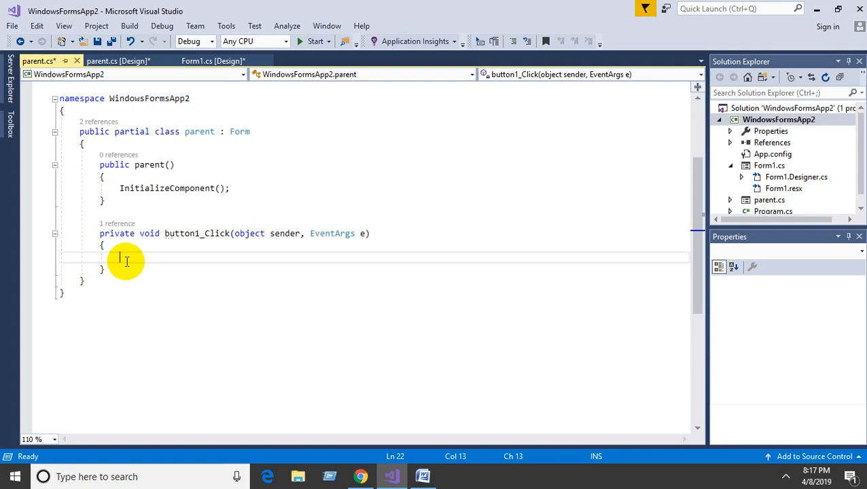
text(MessageBox.)
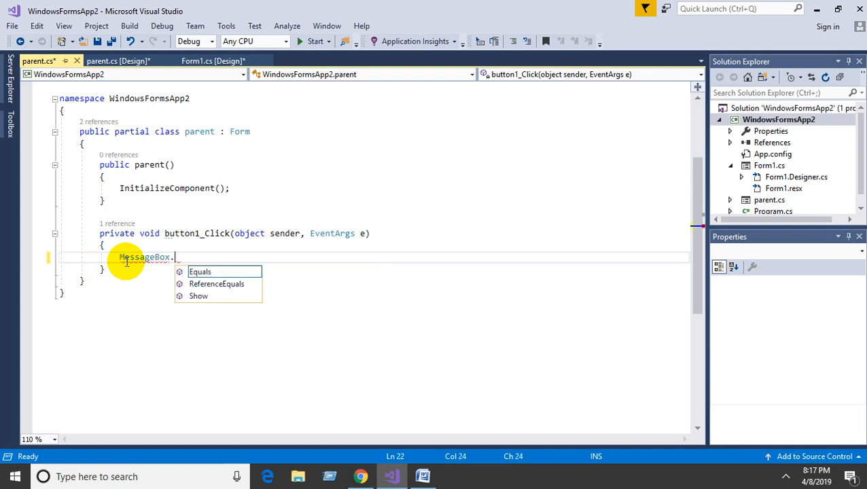
text(Show)
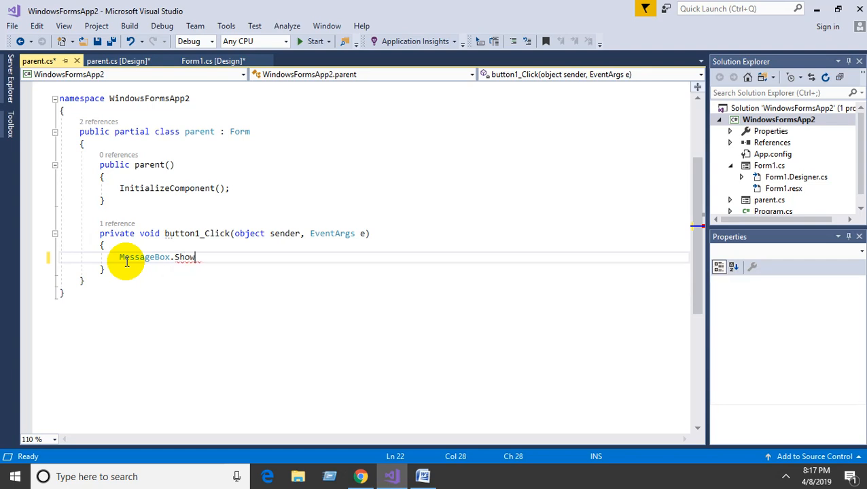
text(()
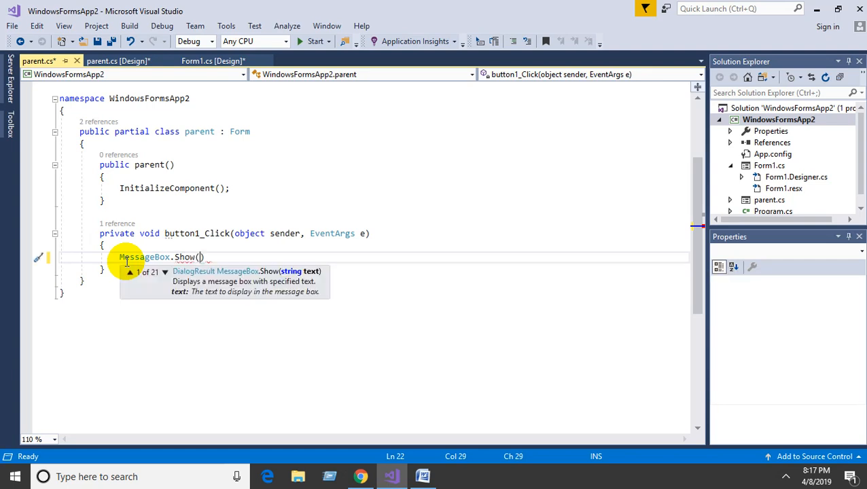
text("Pe")
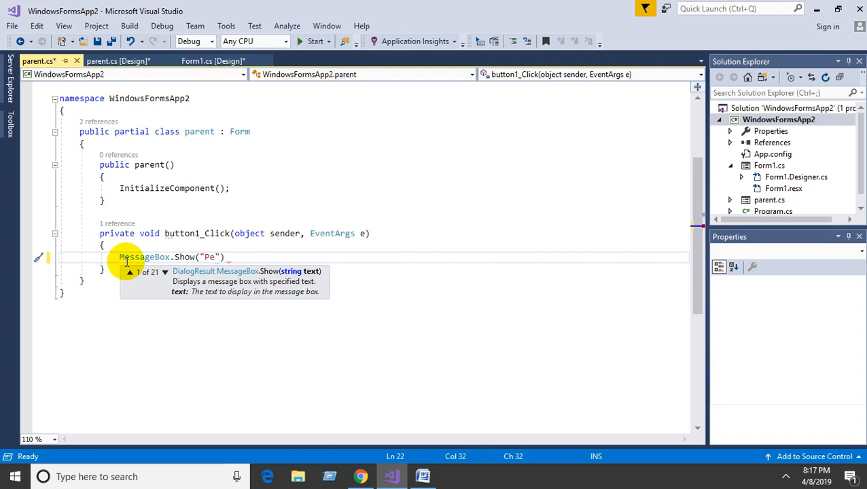
text(arent)
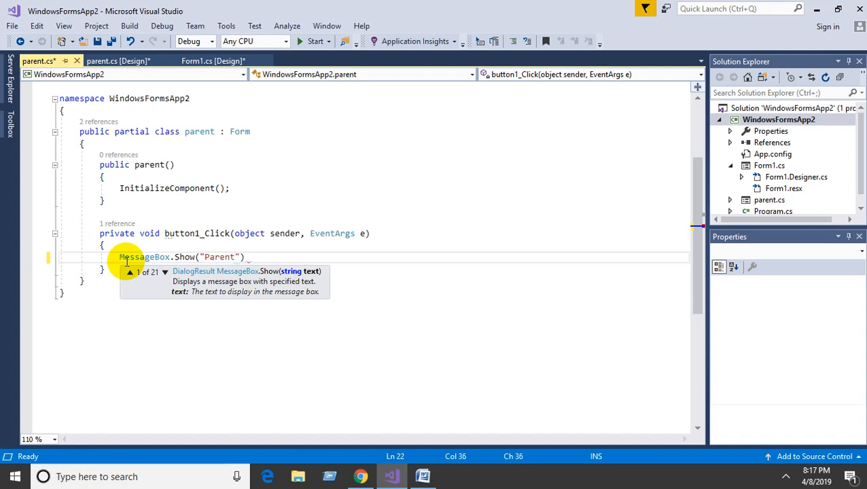
text(Click)
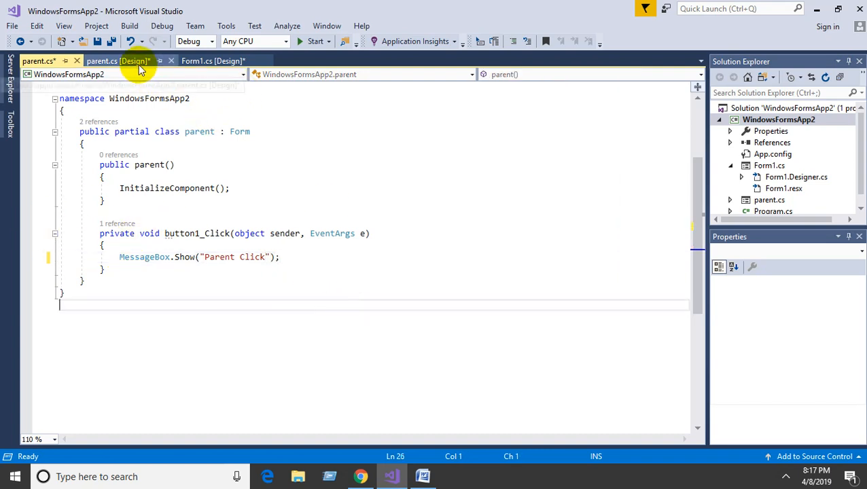
click(117, 59)
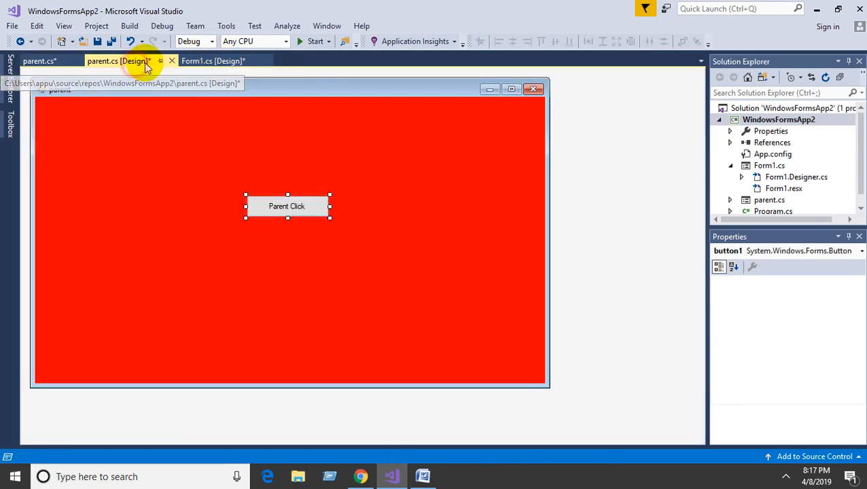
In Form1's button1_Click write: parent p = new parent(); p.Show();.
click(213, 60)
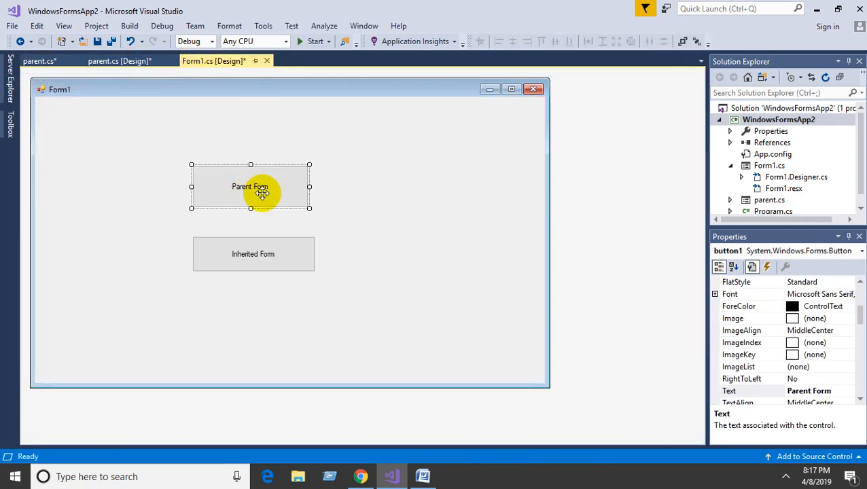
double_click(250, 188)
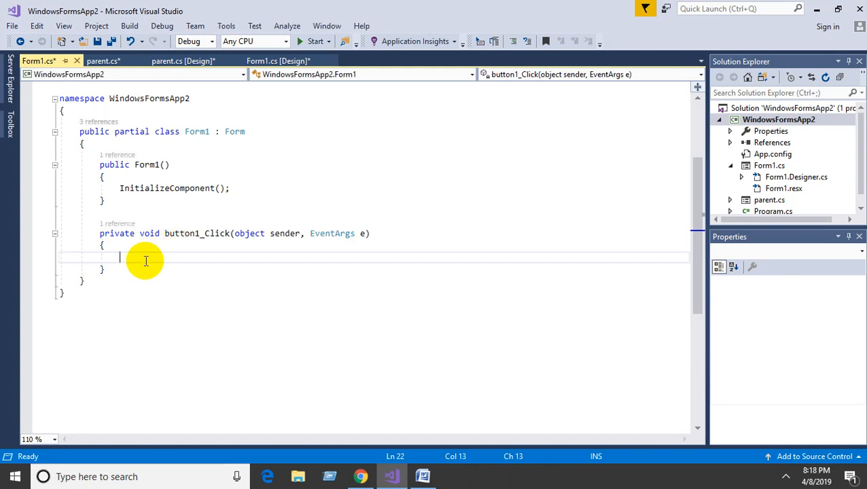
text(parent)
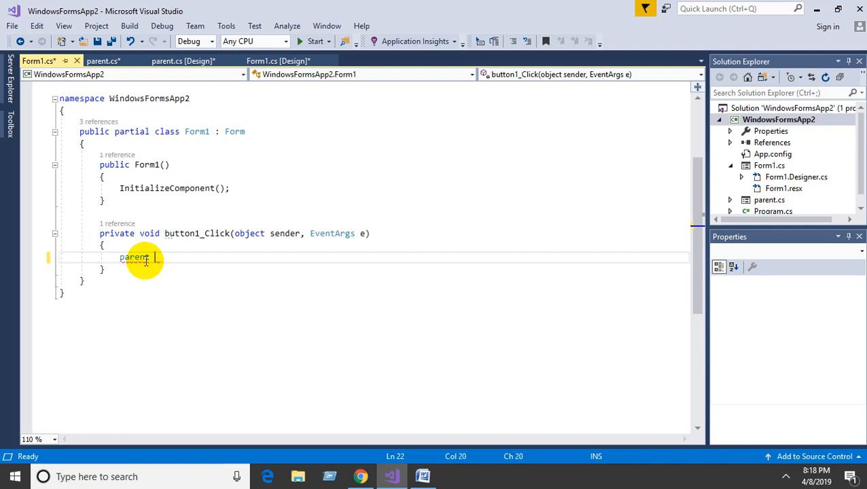
text(p)
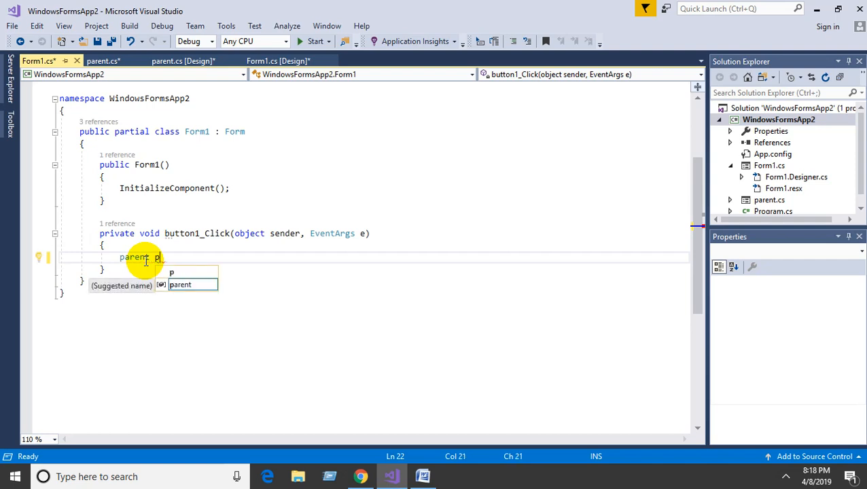
text(=new)
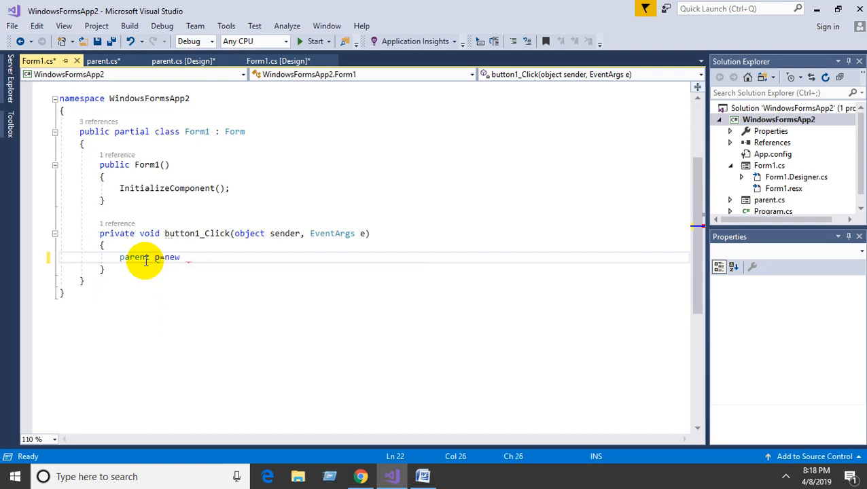
text(parent();)
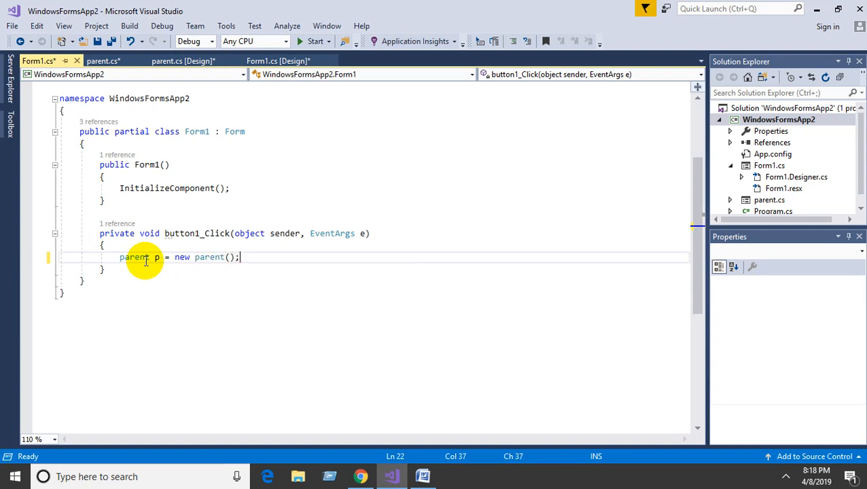
text(p)
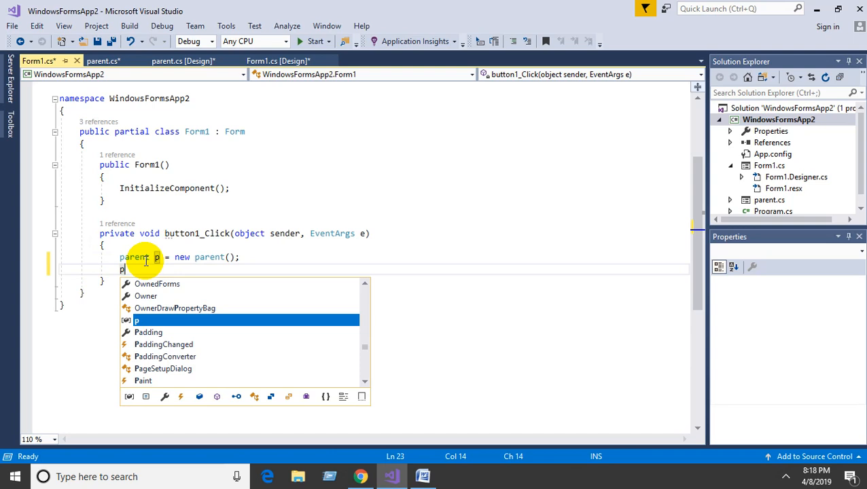
text(.s)
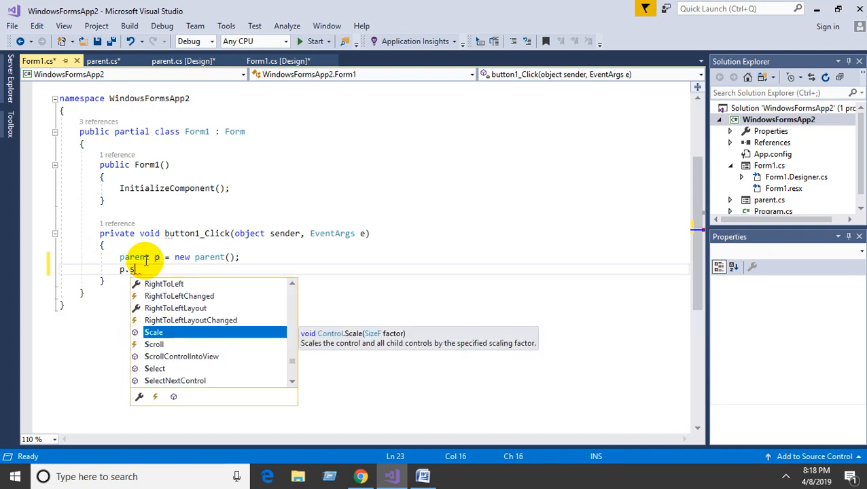
text(how)
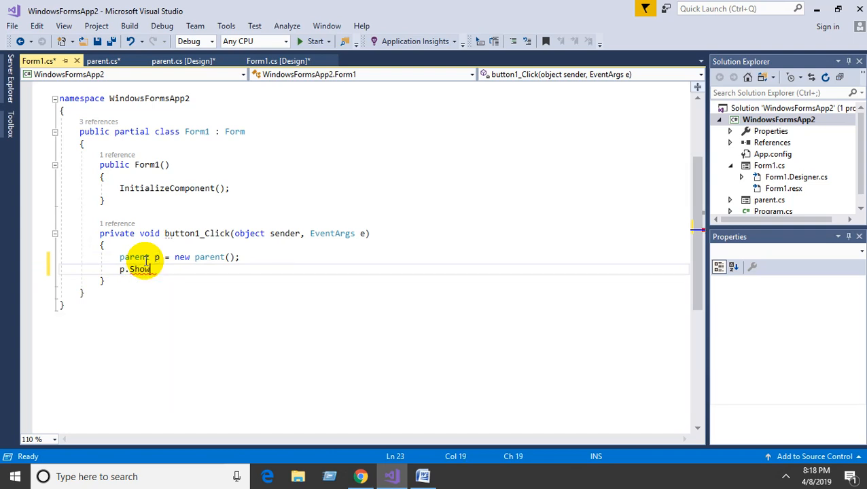
text(();)
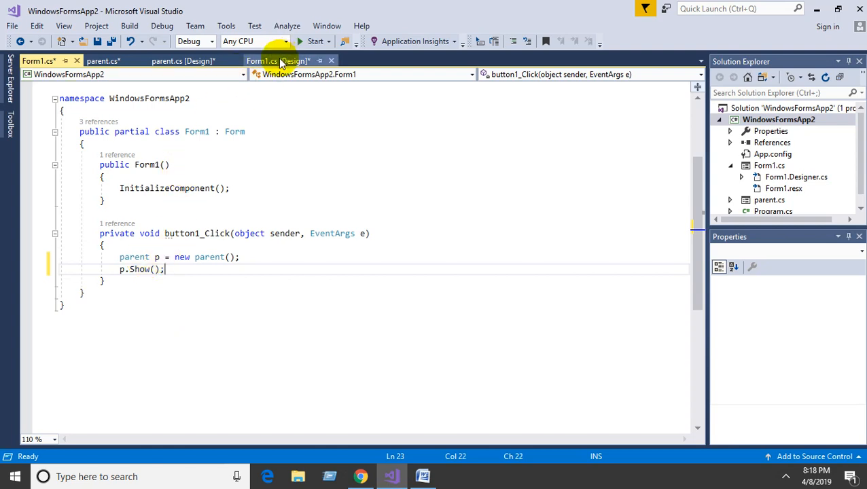
Rebuild the solution from the Form1 designer and launch the app once it reports success.
click(275, 60)
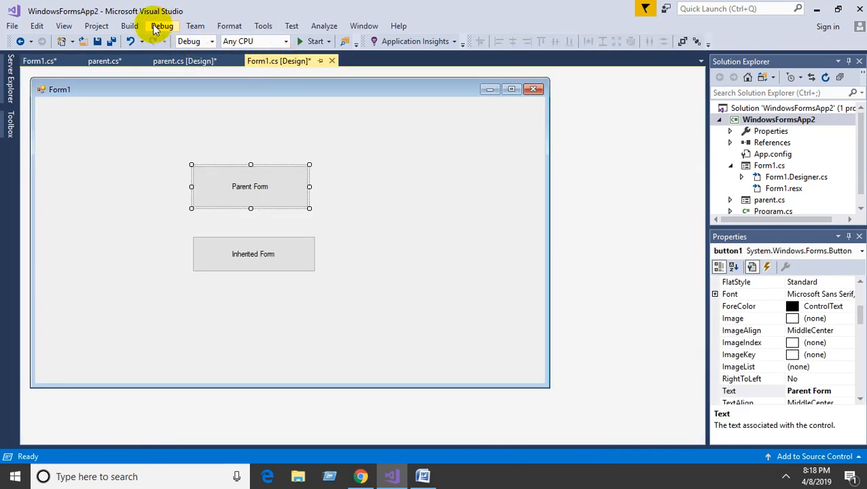
click(129, 26)
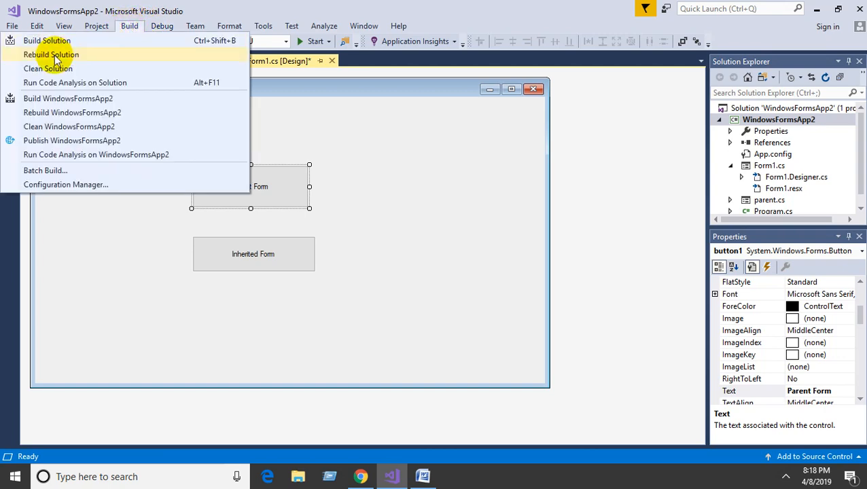
click(46, 41)
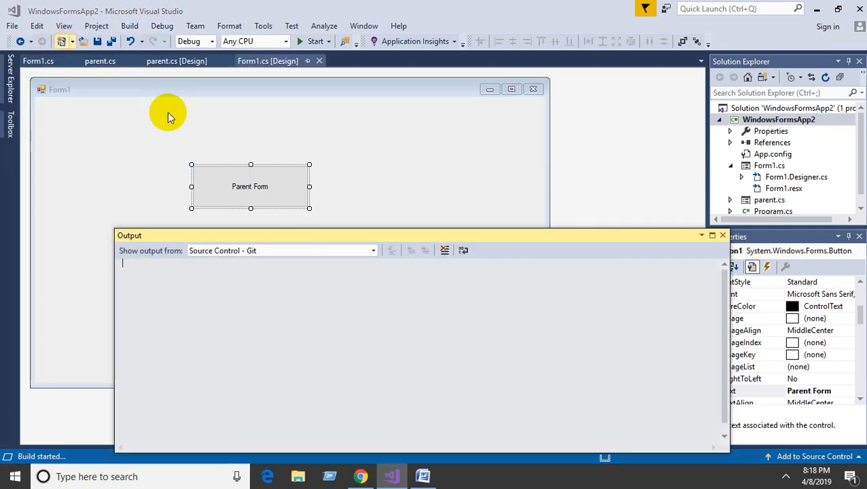
click(279, 250)
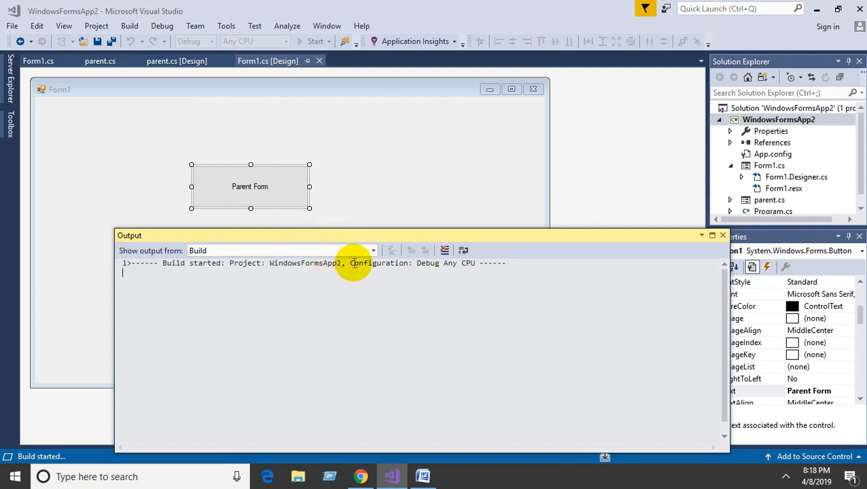
mouse_move(356, 225)
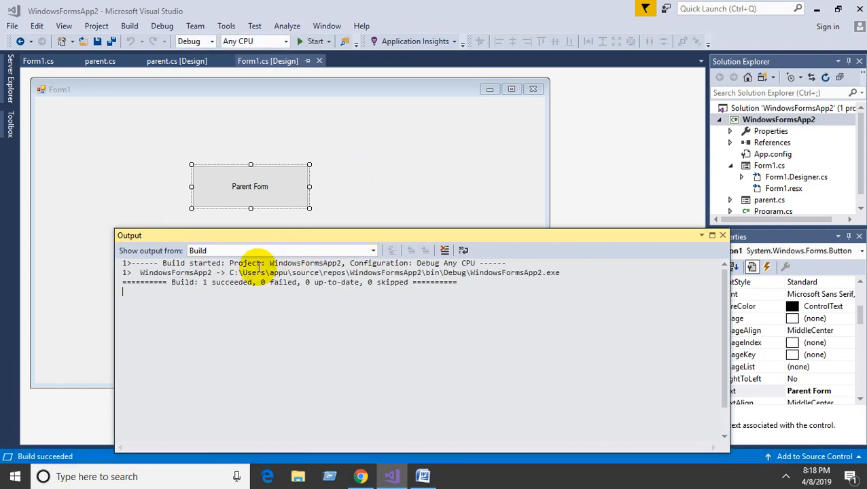
click(129, 26)
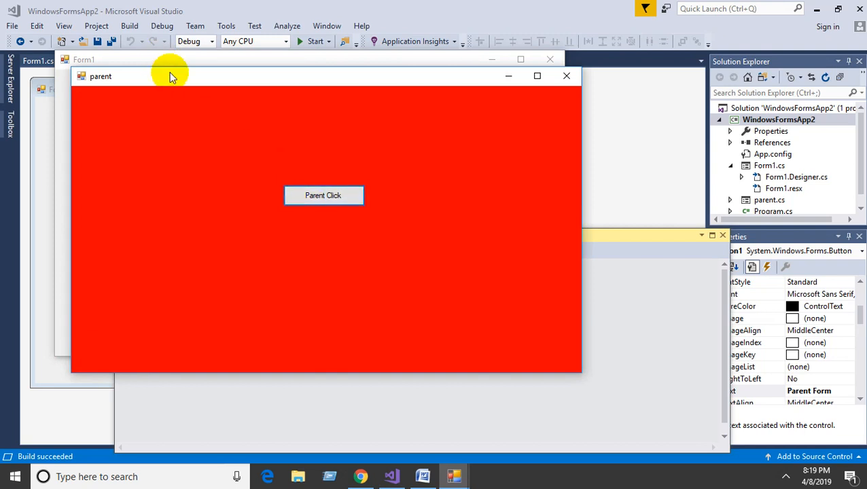
Click Parent Click in the running app, dismiss its message, and close the Output panel.
click(323, 196)
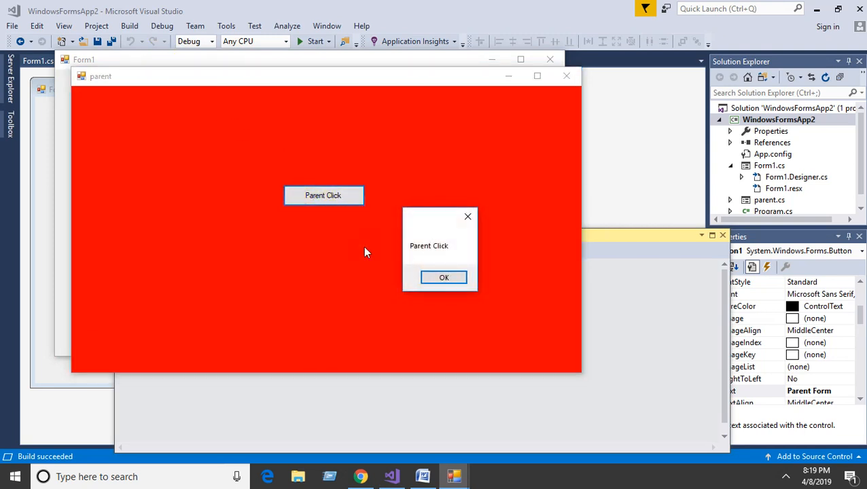
click(443, 277)
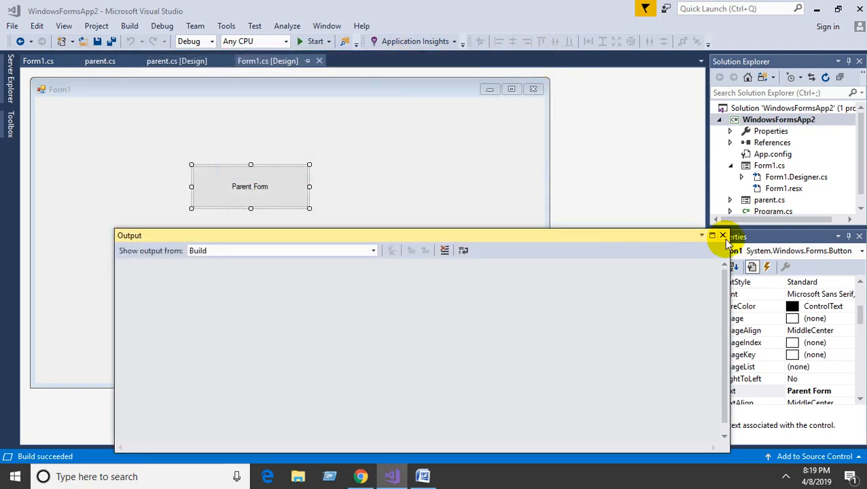
click(722, 235)
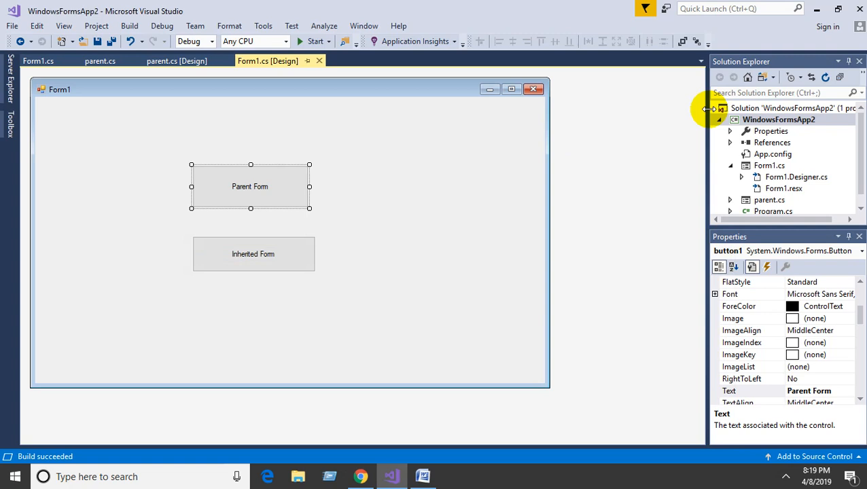
Start adding a new item to the project and pick the Inherited Form template by searching 'inhe'.
right_click(779, 120)
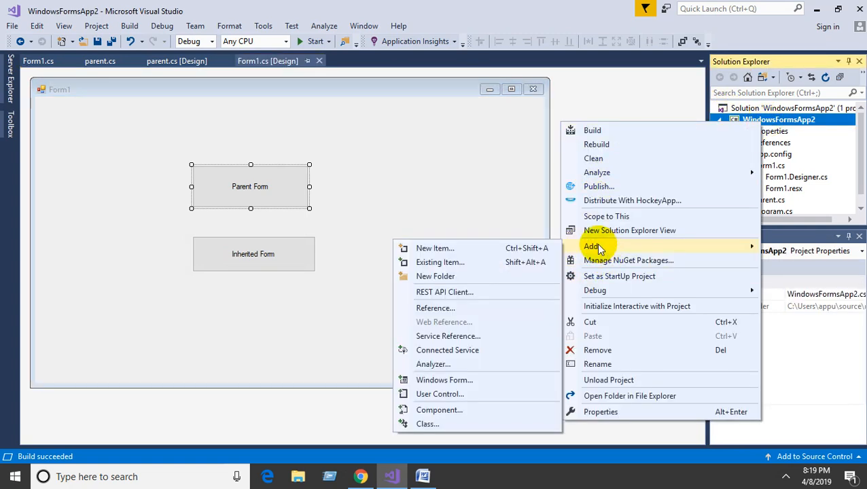
mouse_move(443, 381)
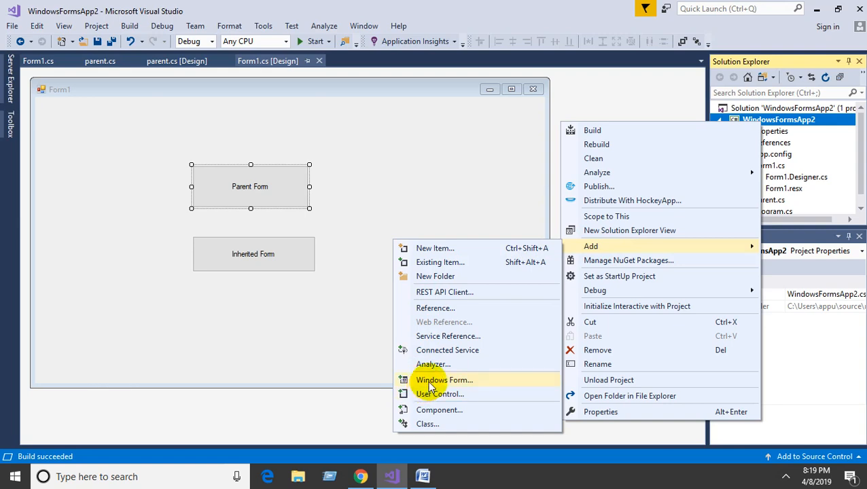
click(443, 380)
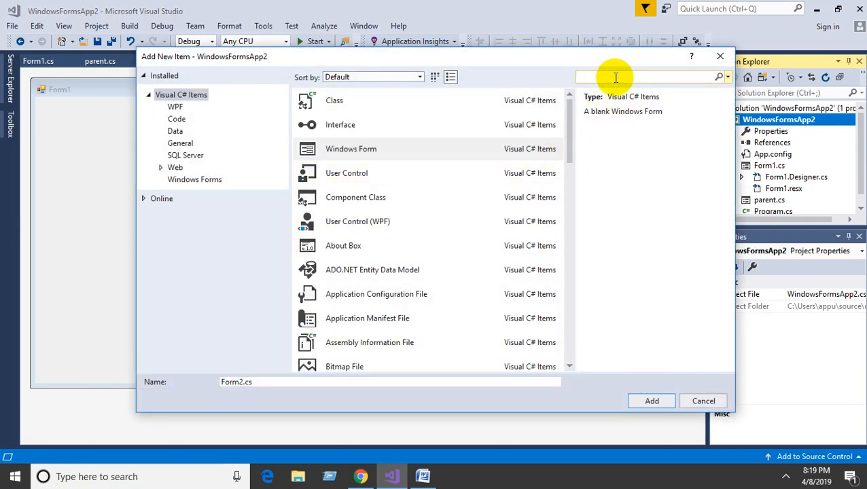
text(inhe)
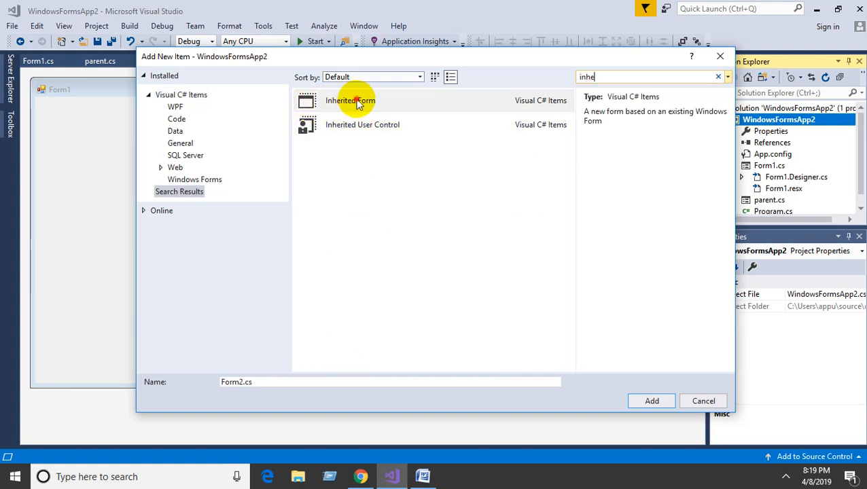
click(351, 101)
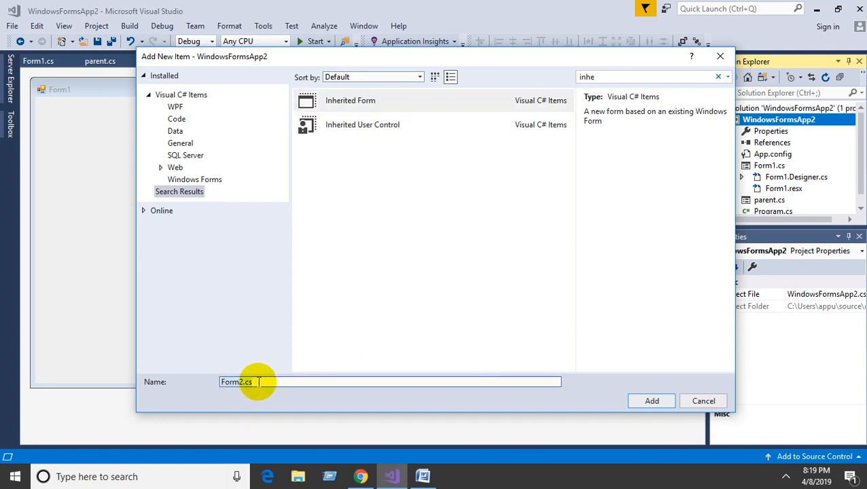
Name the new form Inherited.cs and add it, reaching the Inheritance Picker.
key(ctrl+a)
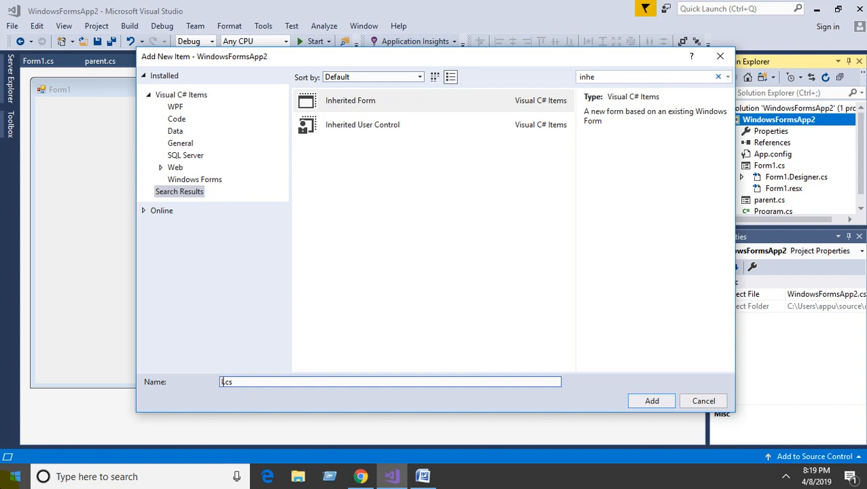
text(Inherited)
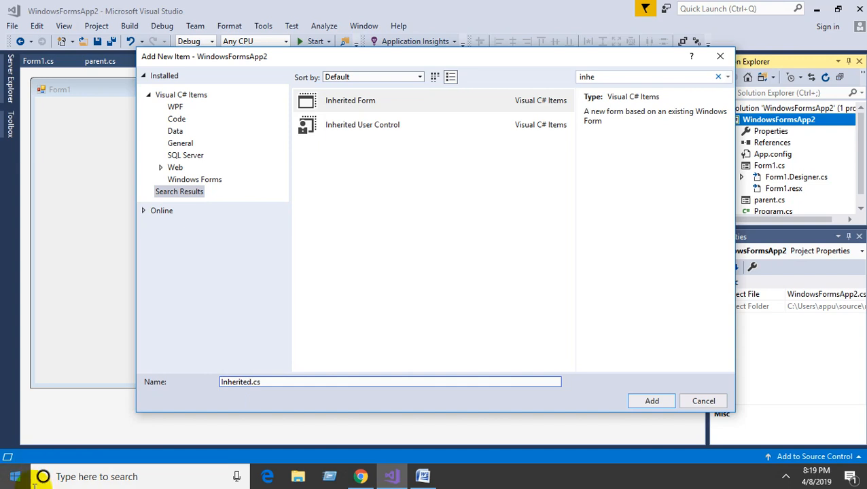
mouse_move(842, 364)
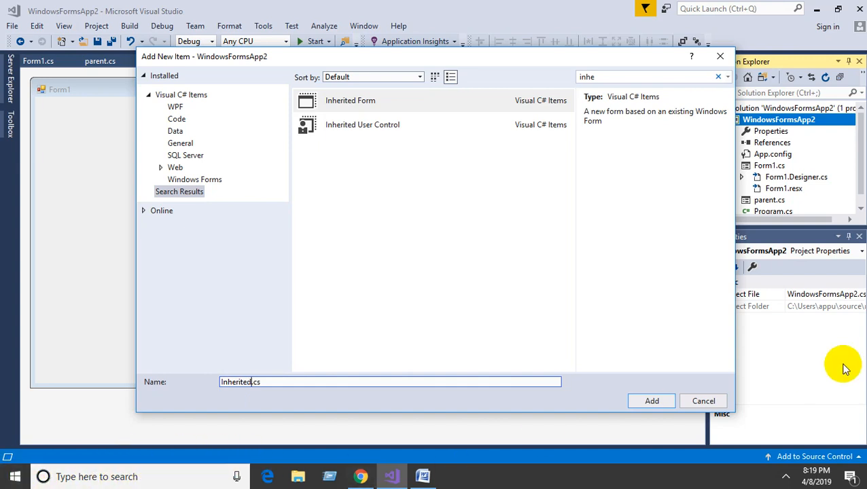
click(651, 401)
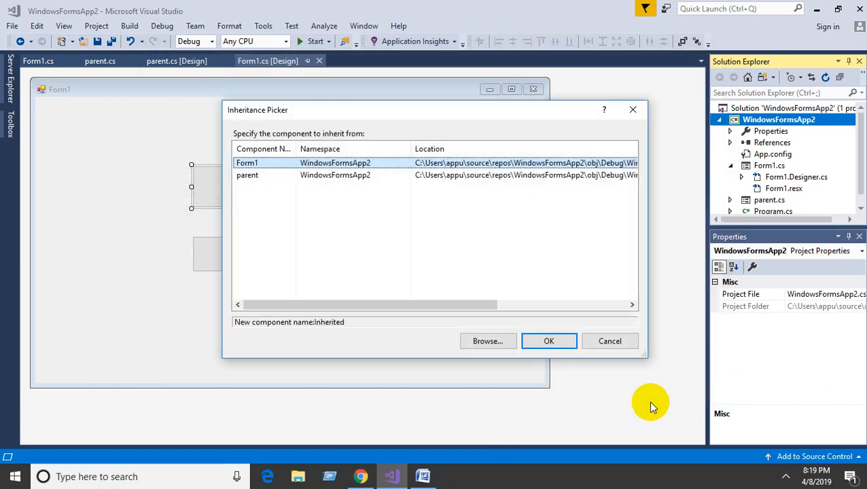
mouse_move(416, 111)
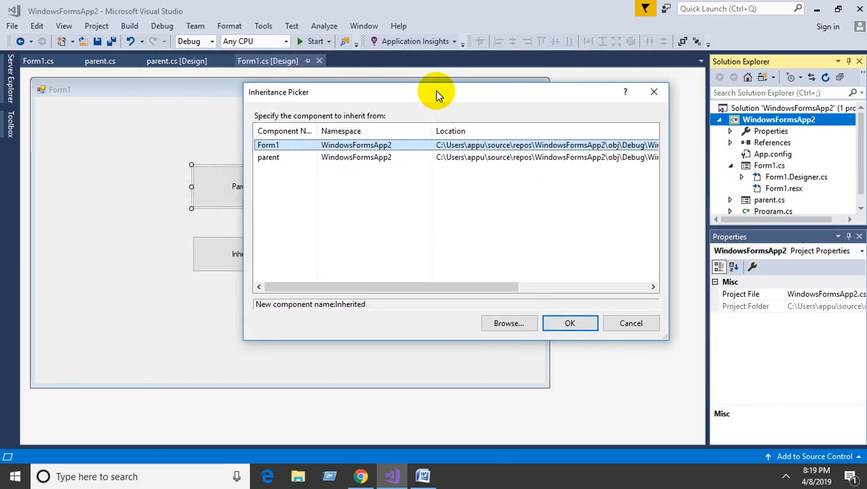
Pick 'parent' in the Inheritance Picker and confirm to create the Inherited form.
click(268, 158)
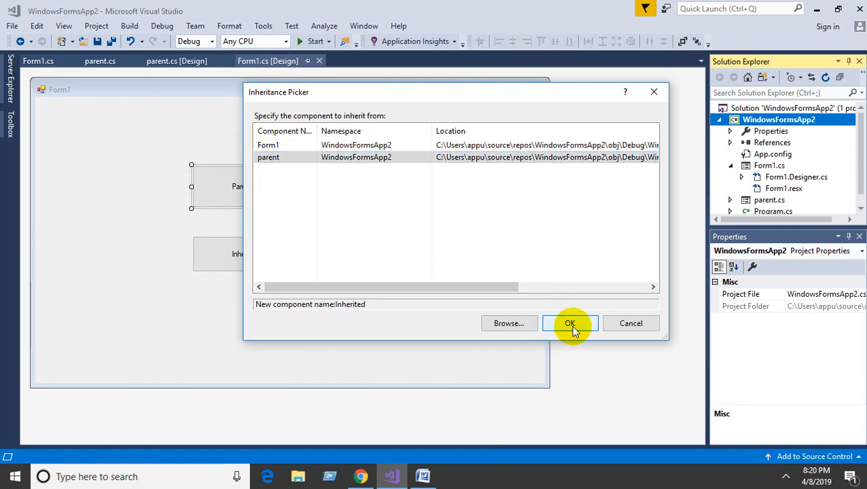
click(569, 324)
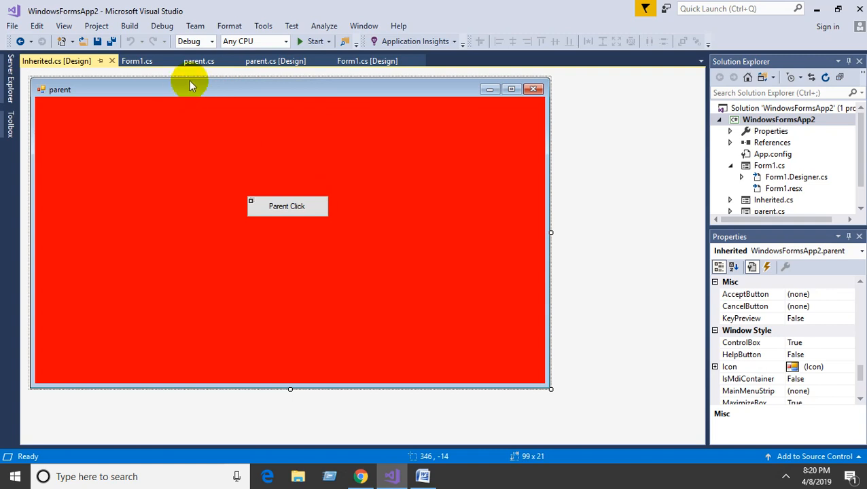
mouse_move(387, 71)
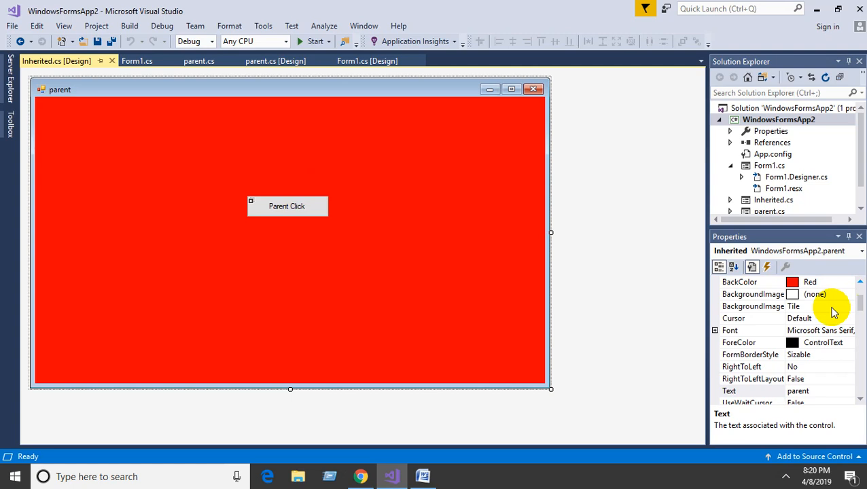
mouse_move(859, 400)
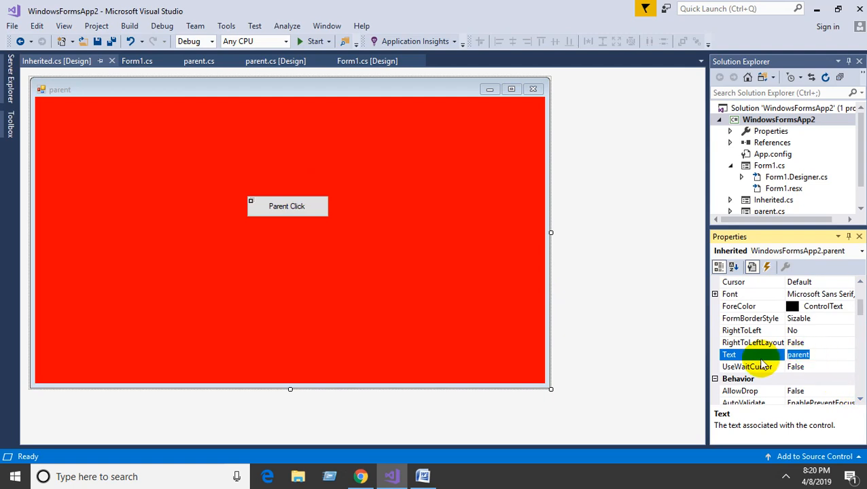
Set the Inherited form's Text property to 'Inherited'.
text(Inheri)
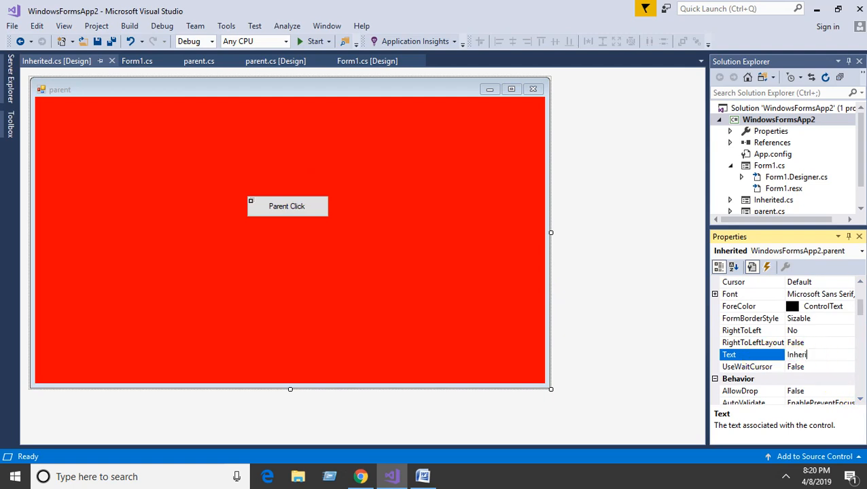
text(ted)
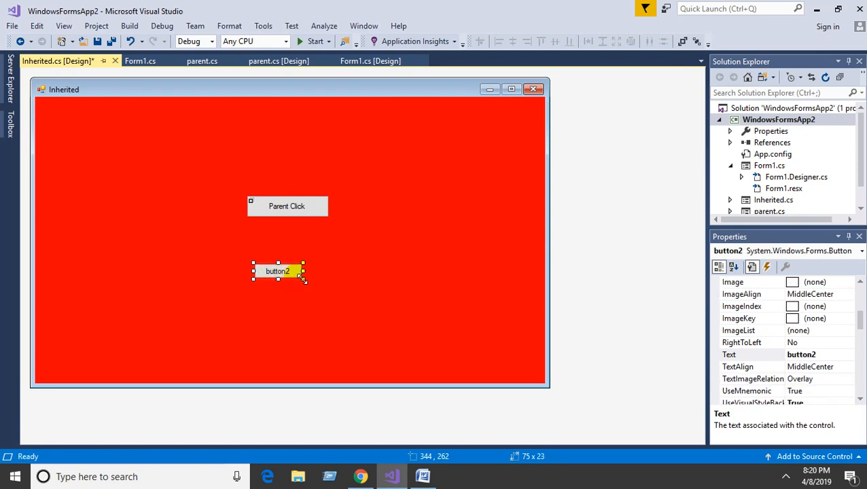
Place button2 below Parent Click, label it 'Child Click', and generate button2_Click.
drag(302, 280, 320, 285)
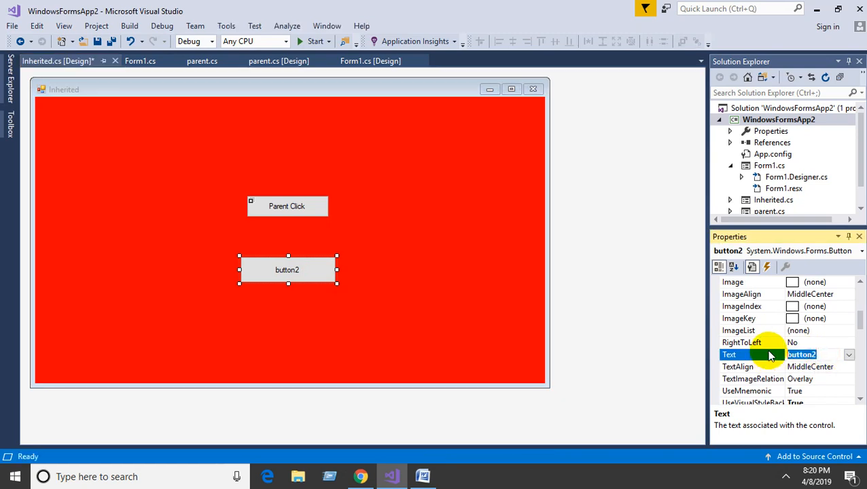
text(Child)
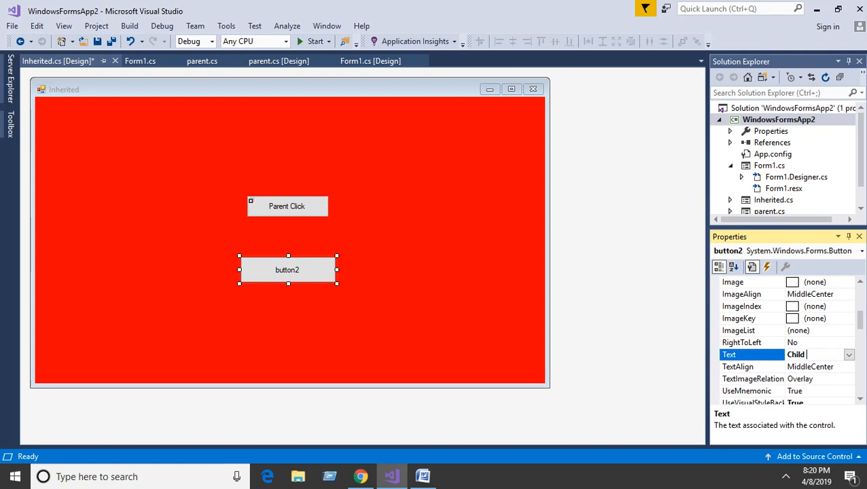
text(Click)
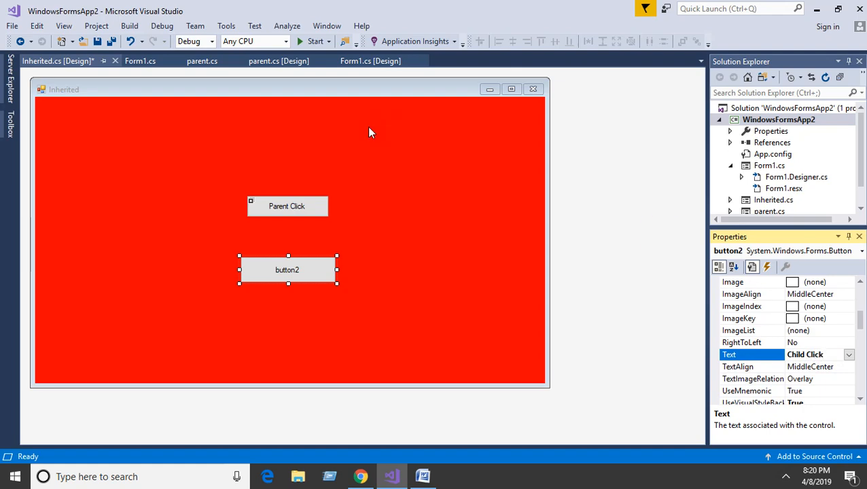
double_click(287, 269)
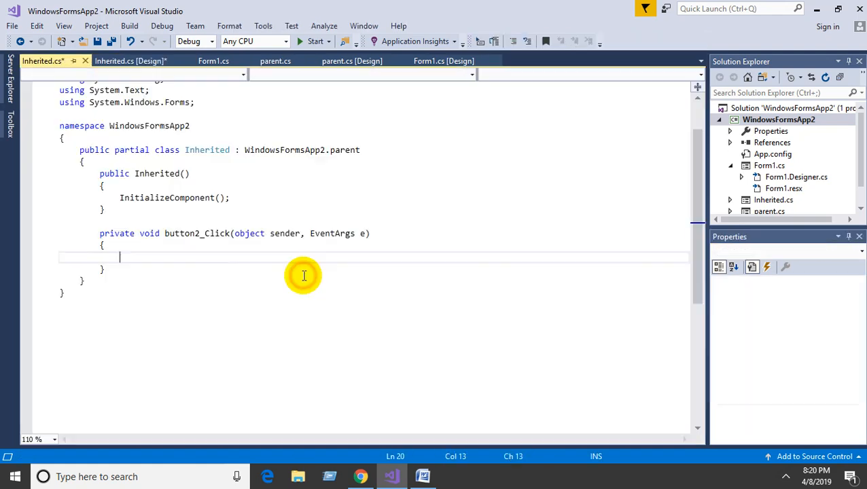
Write MessageBox.Show("Child Click"); in button2_Click, then return to the parent designer.
text(m)
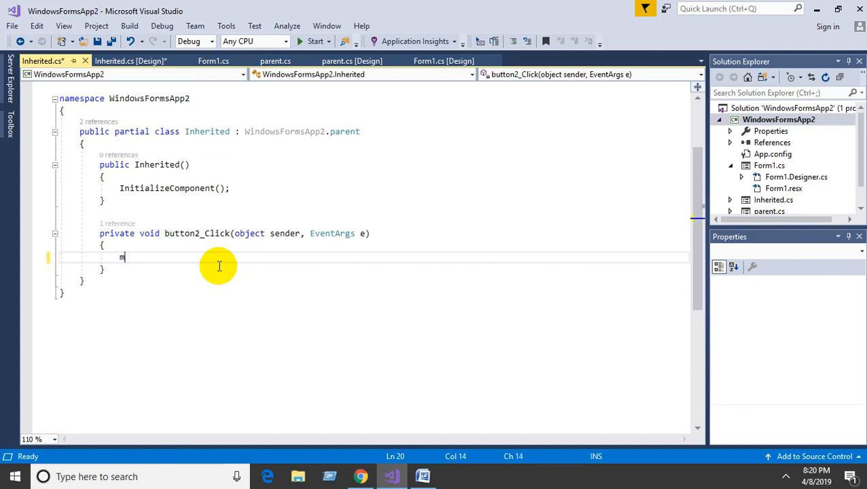
text(essageBox.Show()
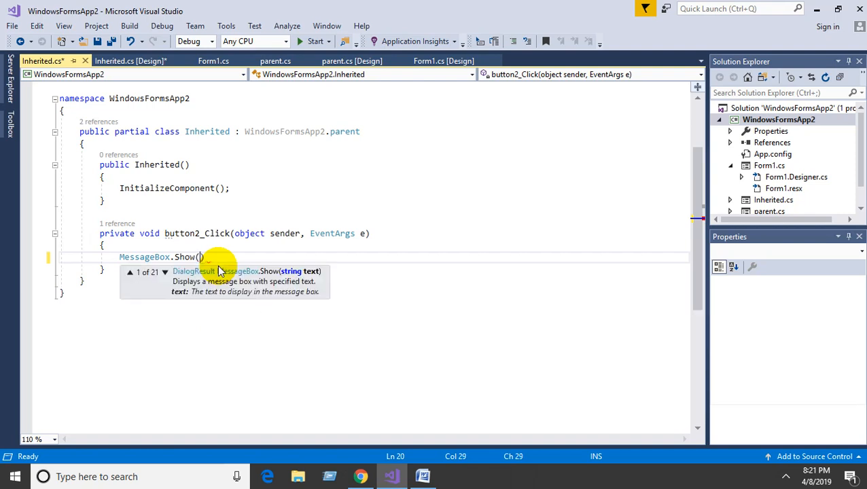
text(")
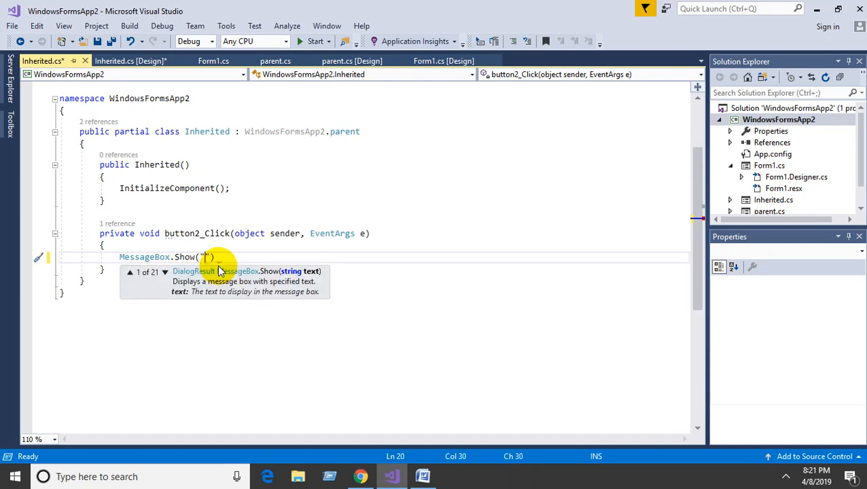
text(Child Click)
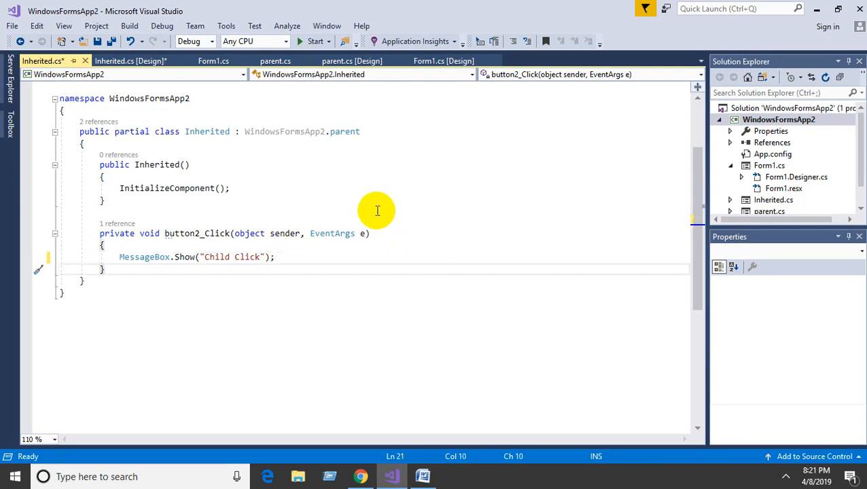
click(352, 60)
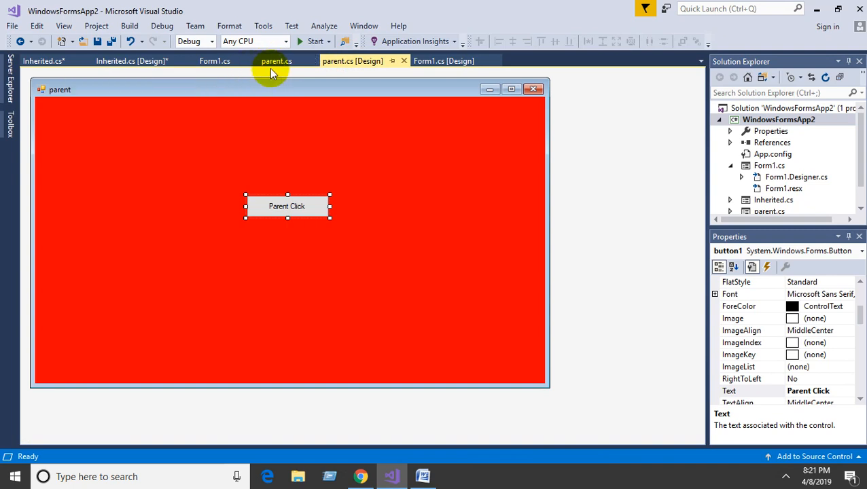
In Form1's button2_Click write Inherited i = new Inherited(); i.Show();.
click(443, 59)
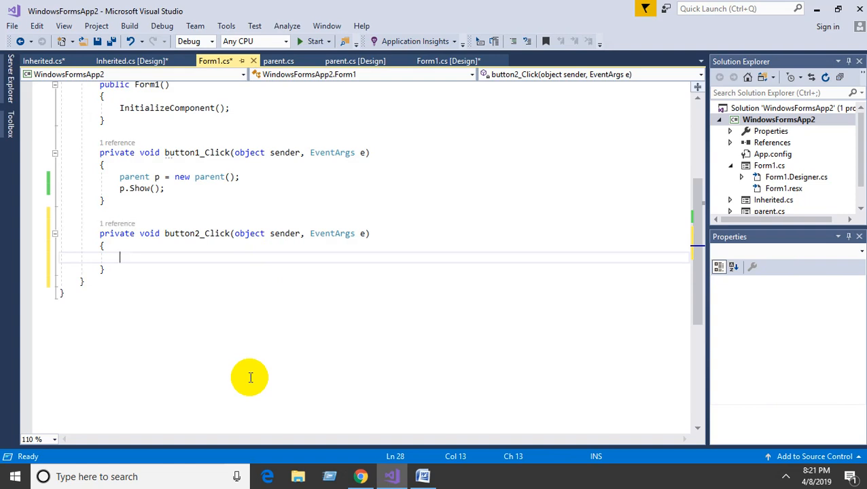
text(In)
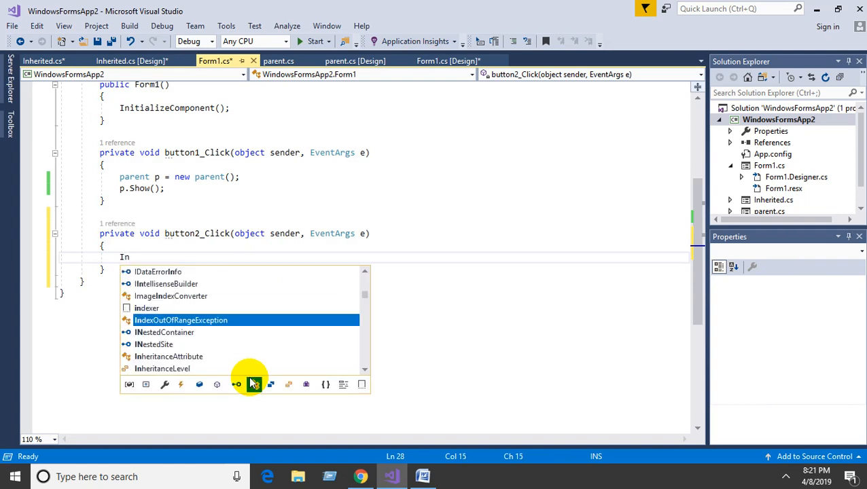
mouse_move(181, 320)
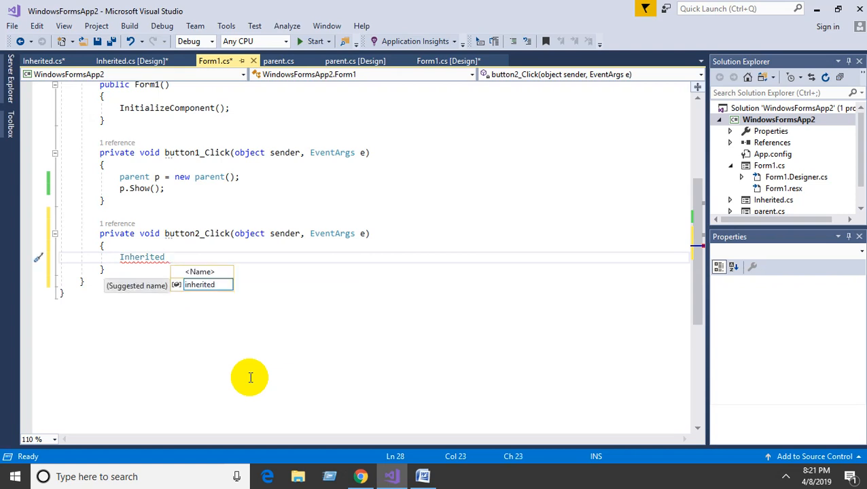
text(i)
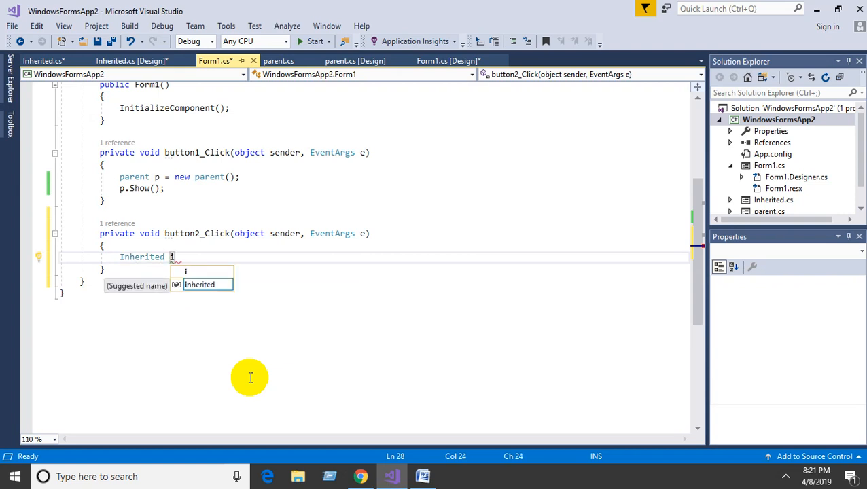
text(=new)
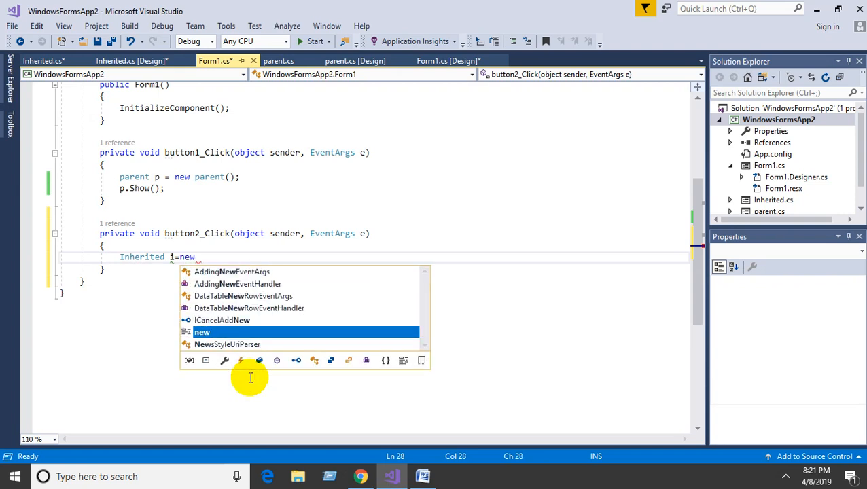
text(Inherited)
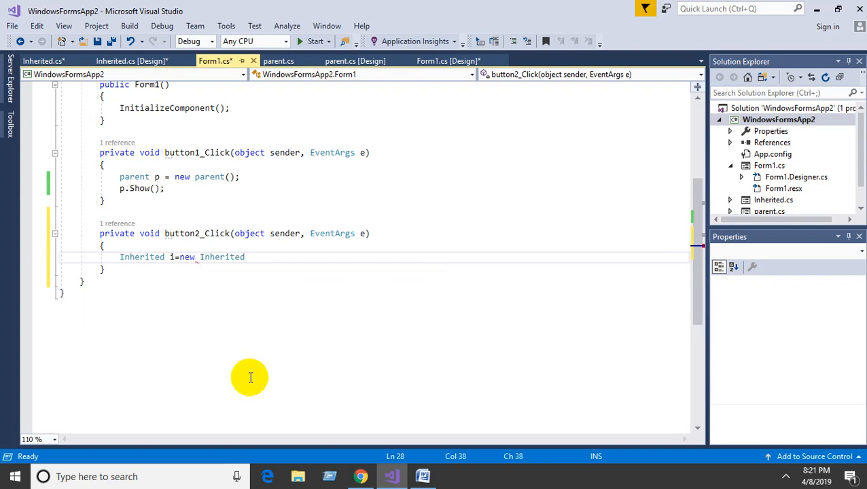
text(())
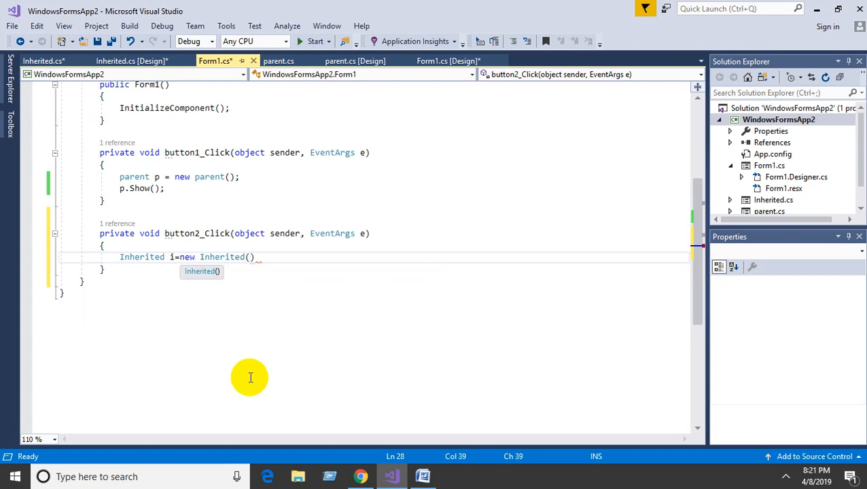
key(enter)
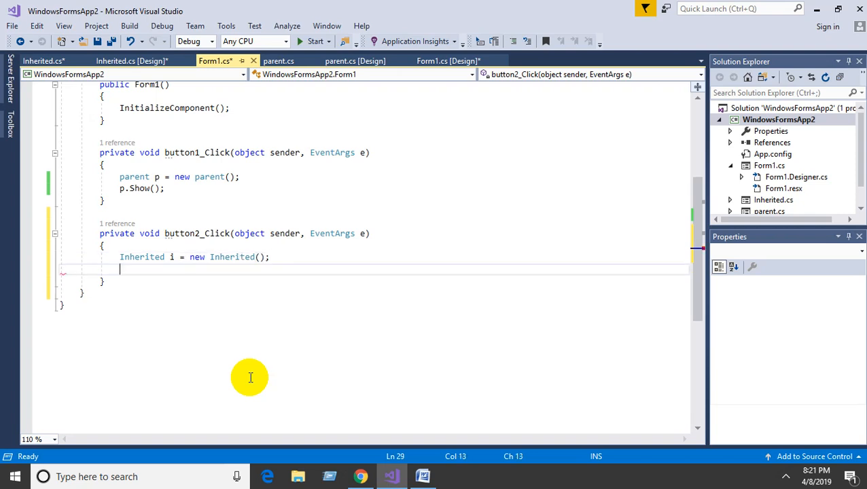
text(i)
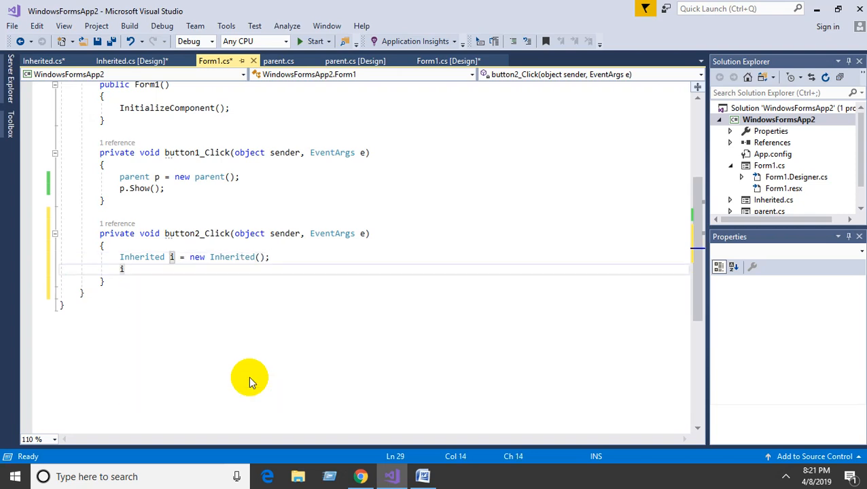
text(.Show();)
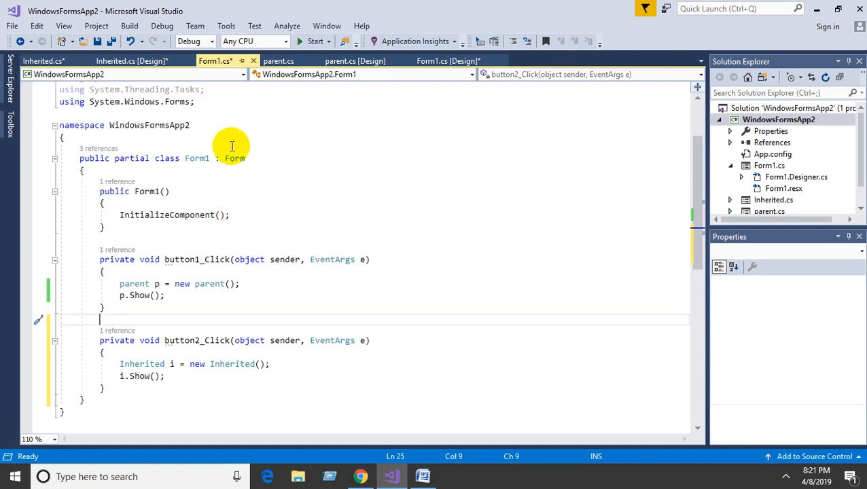
mouse_move(410, 6)
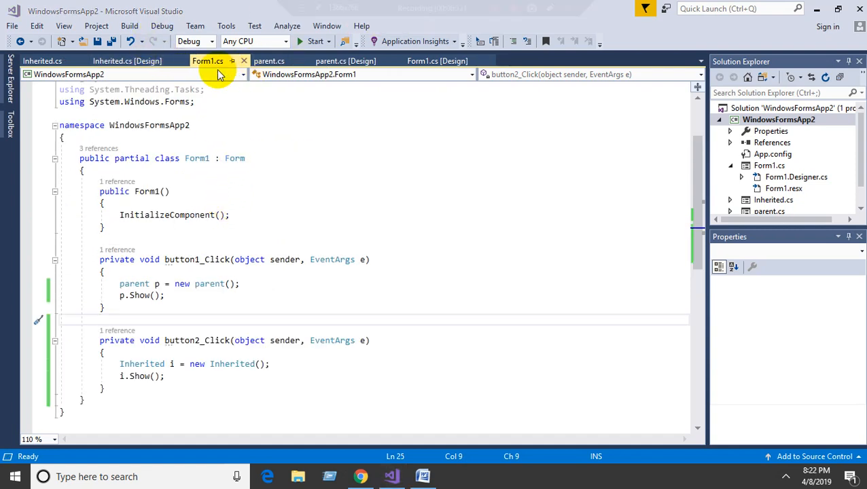
Build the solution and start debugging the app.
click(128, 26)
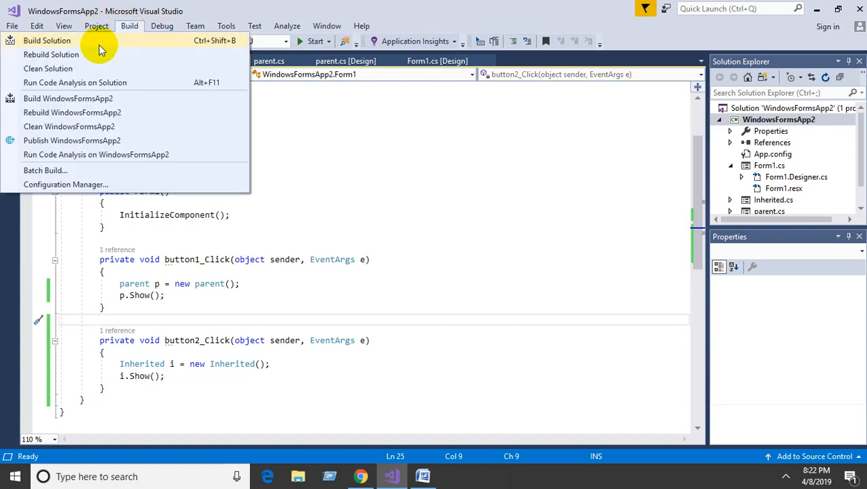
click(47, 41)
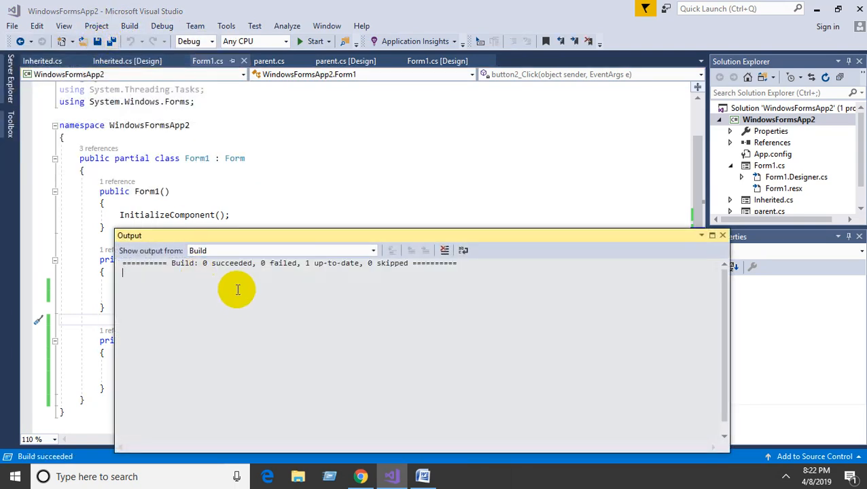
click(162, 26)
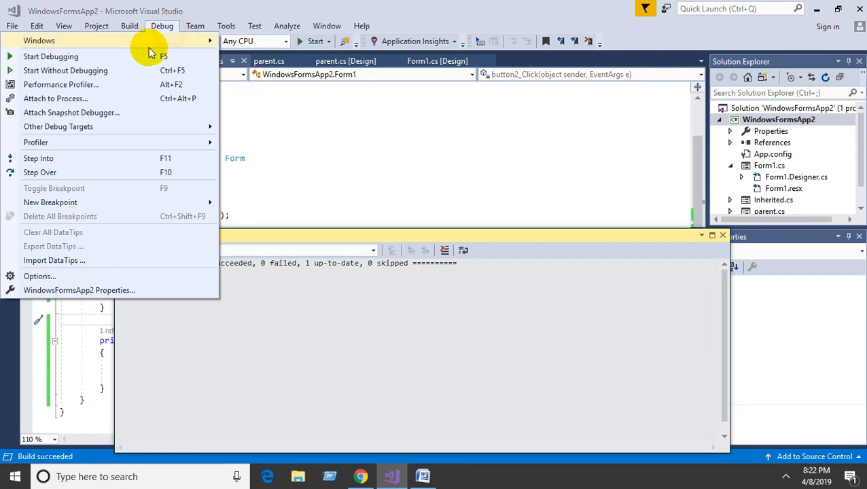
click(52, 57)
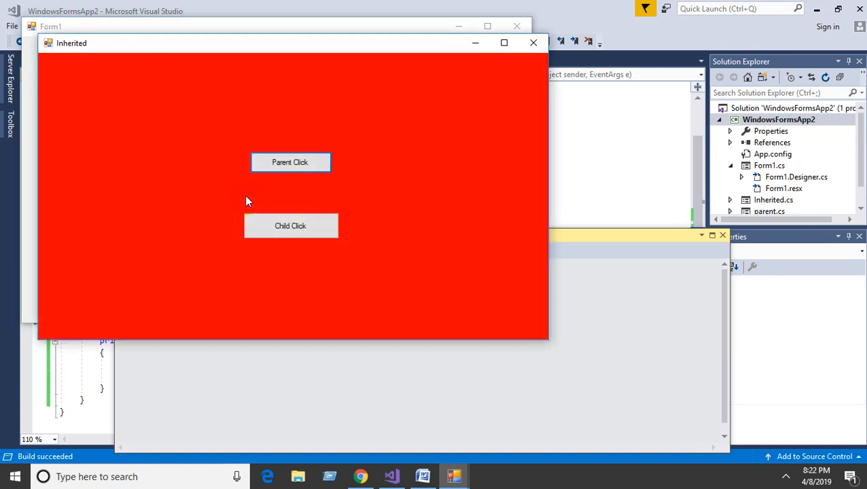
Open the Inherited form and test its Child Click and Parent Click buttons.
click(291, 162)
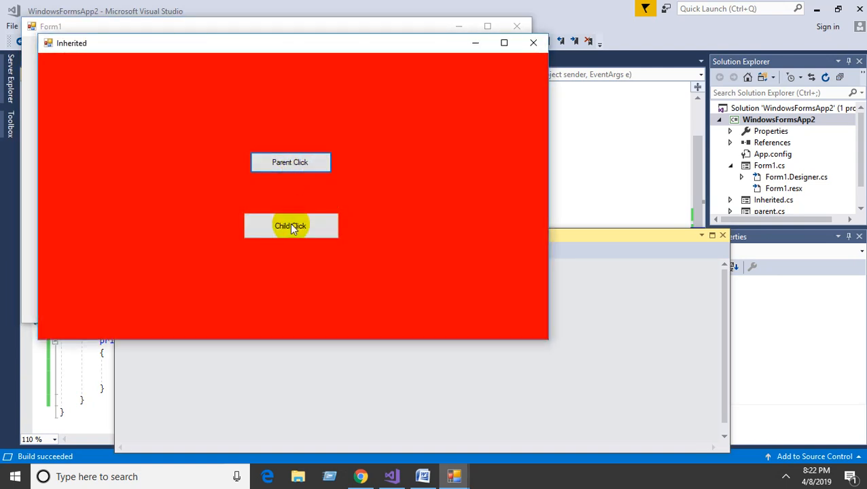
click(291, 225)
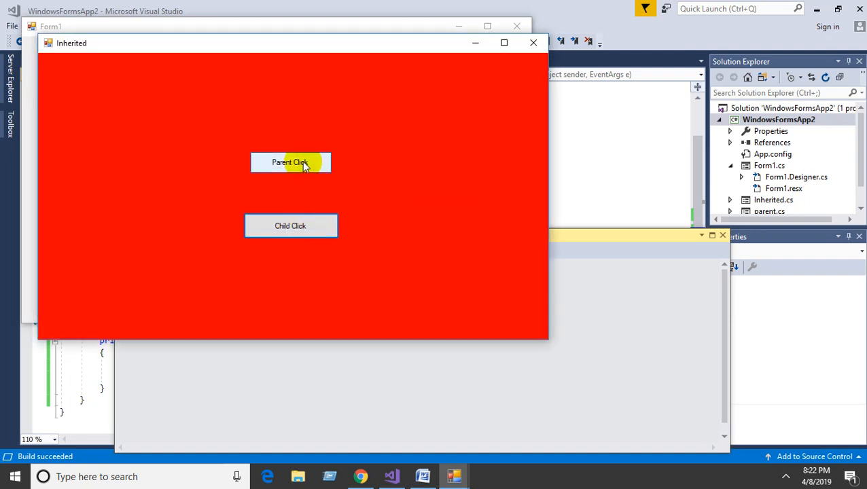
click(532, 42)
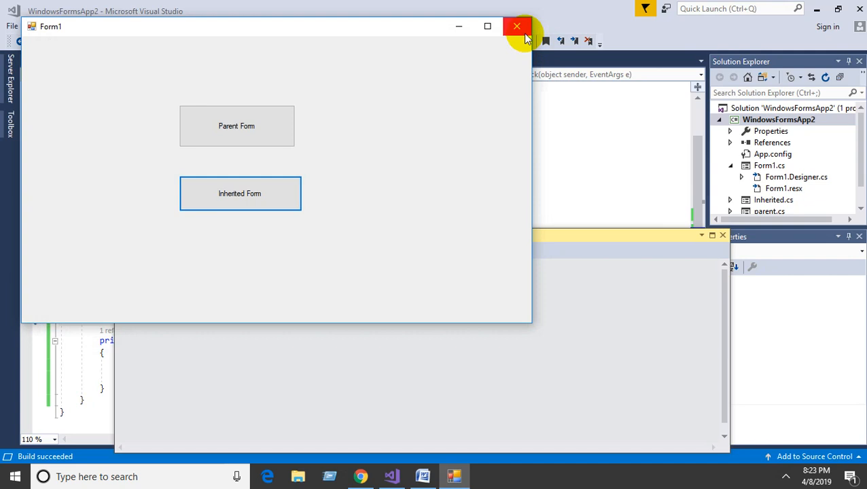
Close the running app and select Parent Click in the Inherited form designer.
click(516, 26)
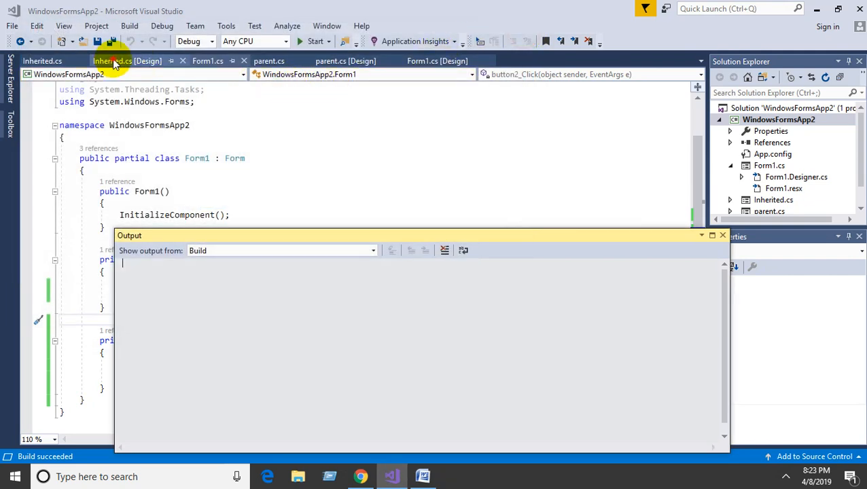
click(126, 60)
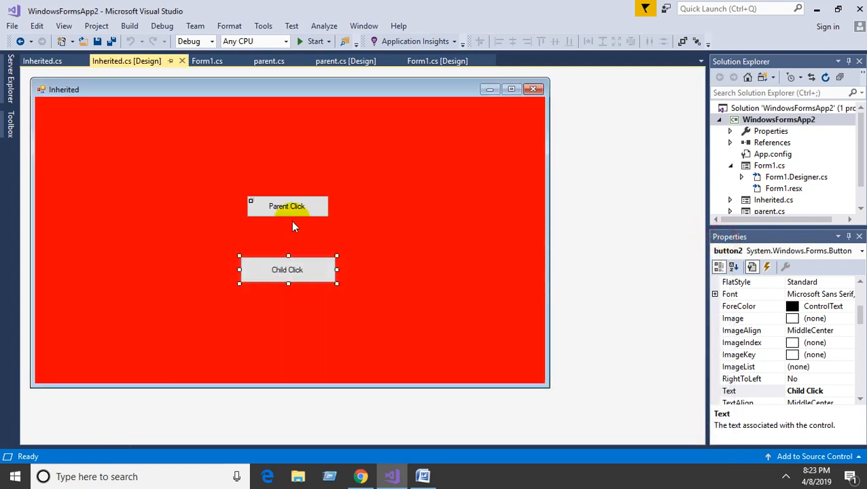
click(287, 206)
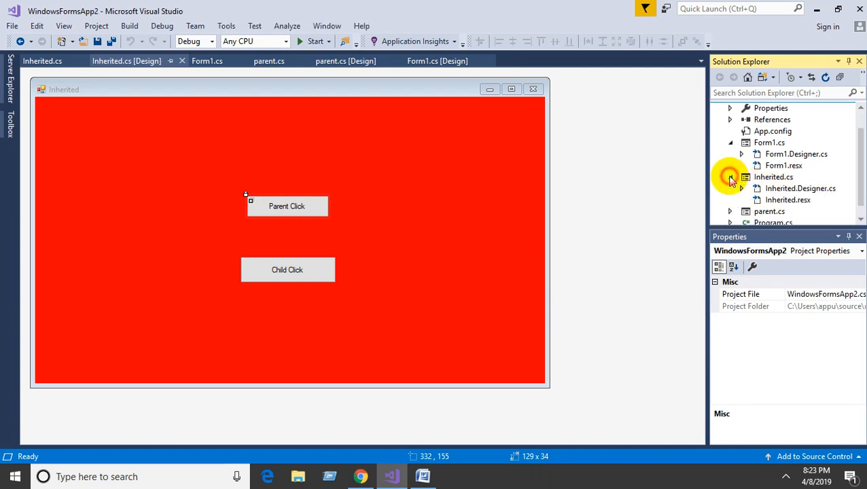
mouse_move(842, 165)
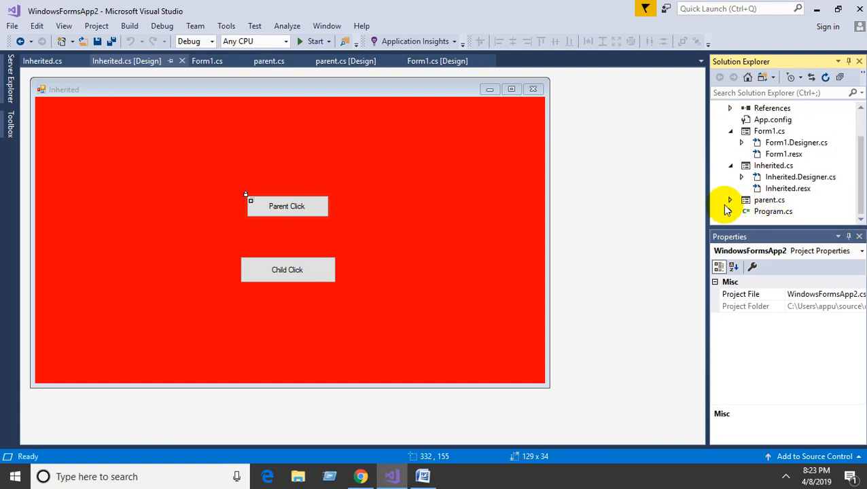
In parent.Designer.cs change button1's modifier from private to protected.
click(729, 200)
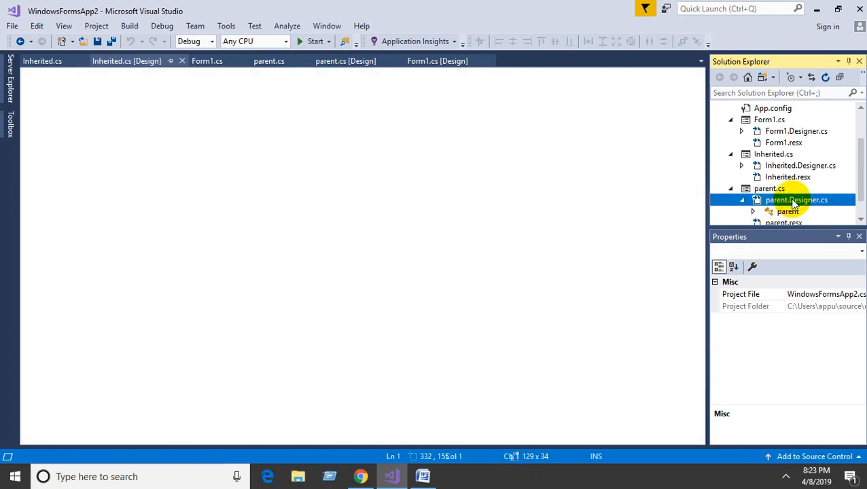
double_click(796, 200)
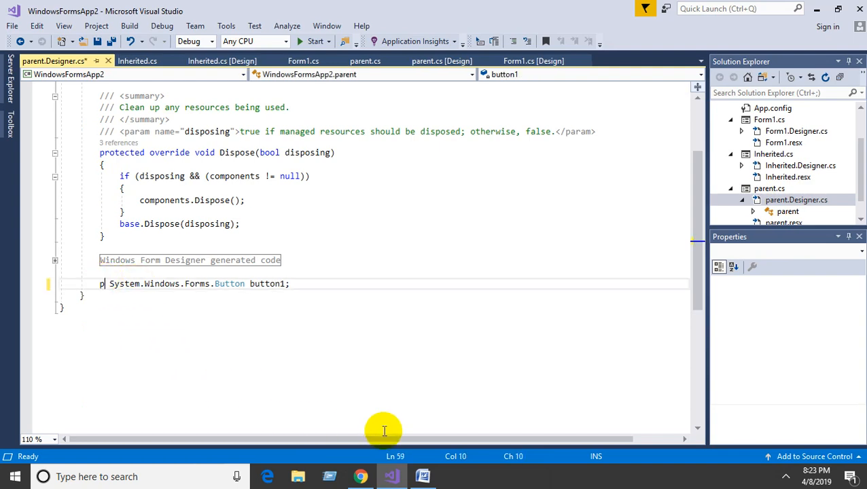
text(re)
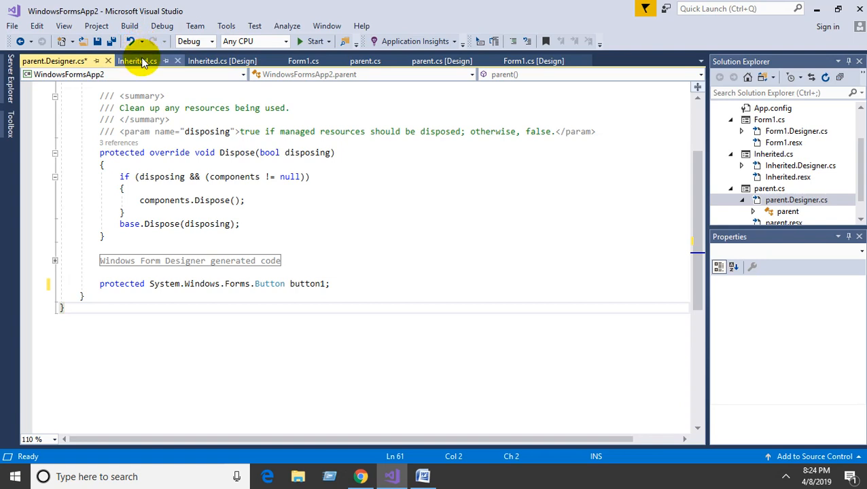
Return to the designer tabs and rebuild the whole solution.
click(442, 59)
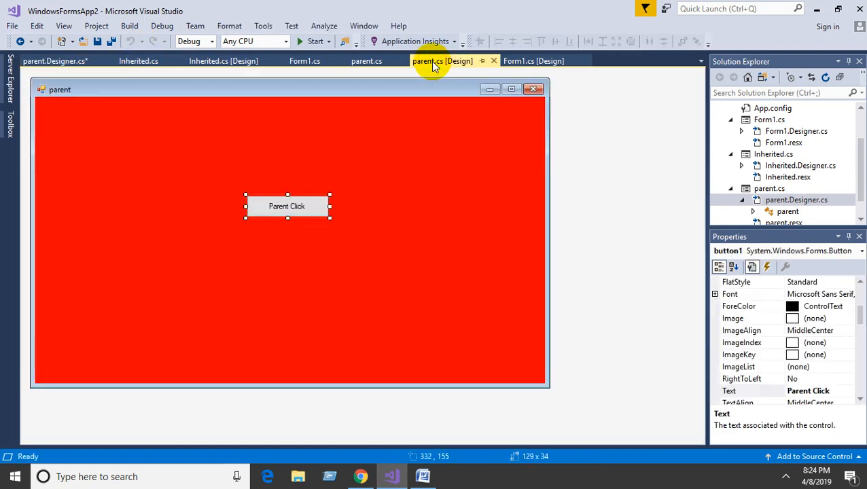
click(223, 59)
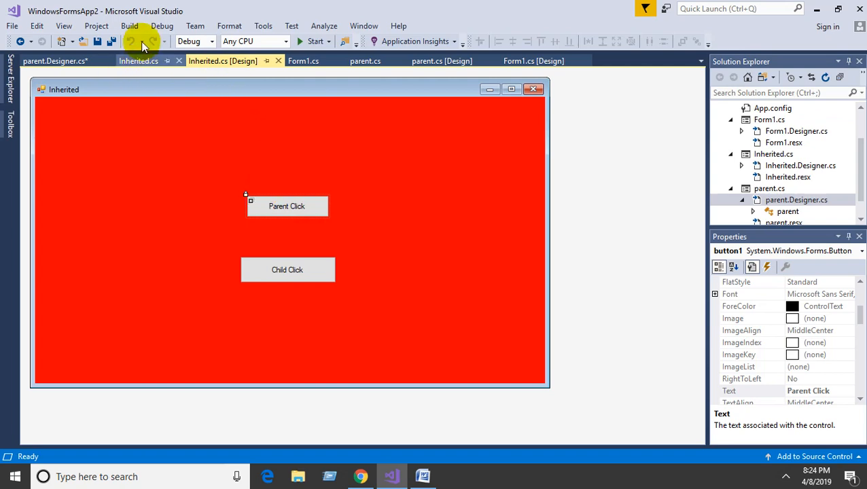
click(129, 25)
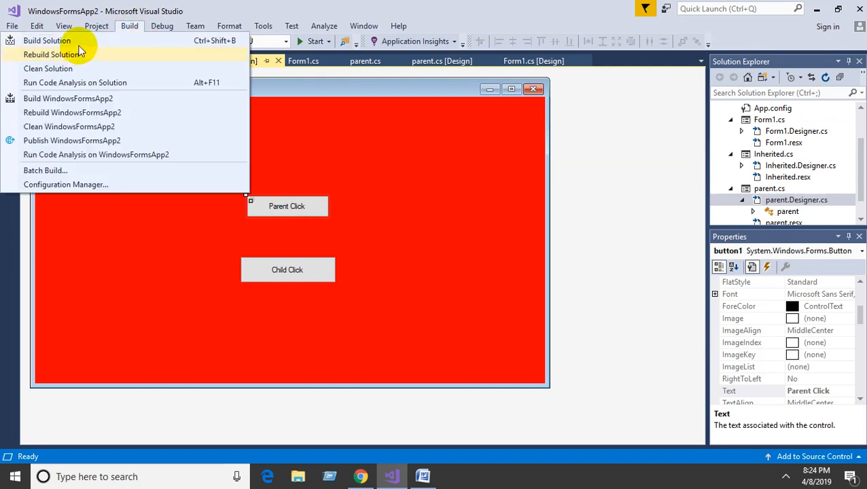
click(46, 40)
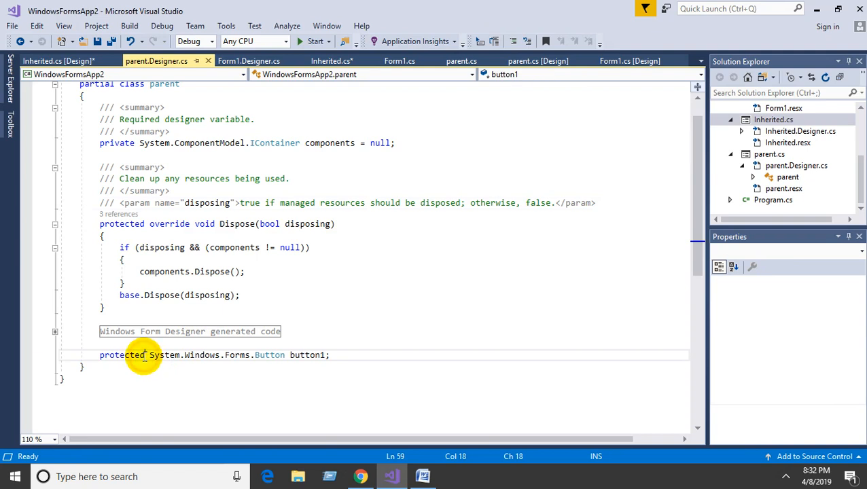
Check button1's protected keyword and build the solution again.
double_click(121, 355)
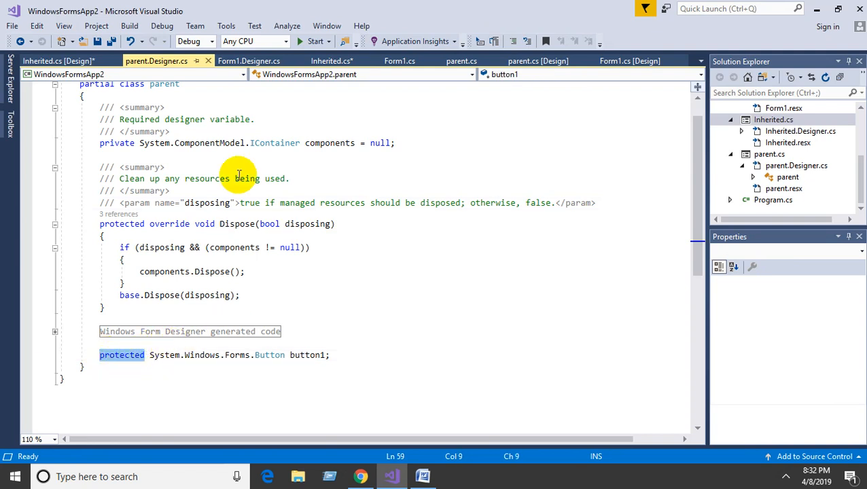
click(96, 26)
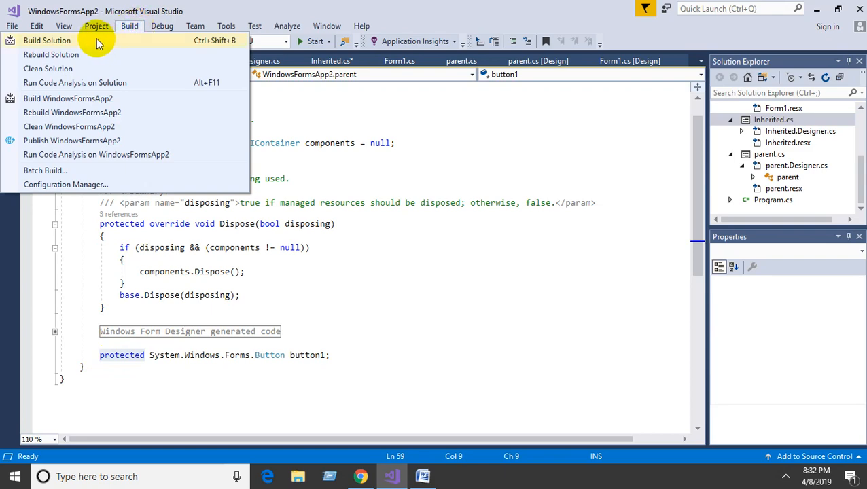
click(51, 54)
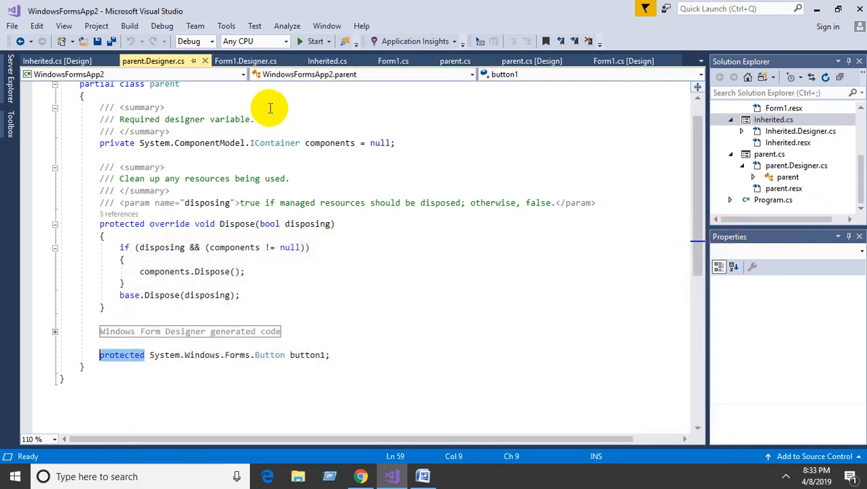
Generate a button1_Click handler for Parent Click on the Inherited form.
click(58, 60)
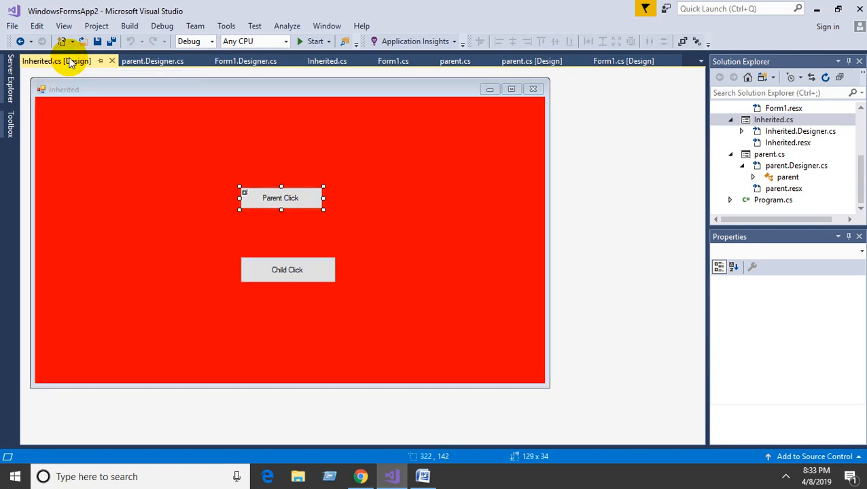
click(279, 198)
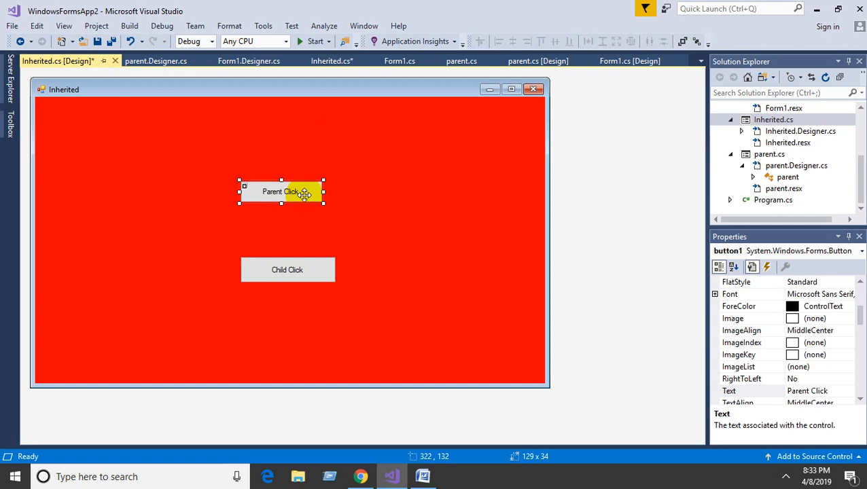
double_click(280, 191)
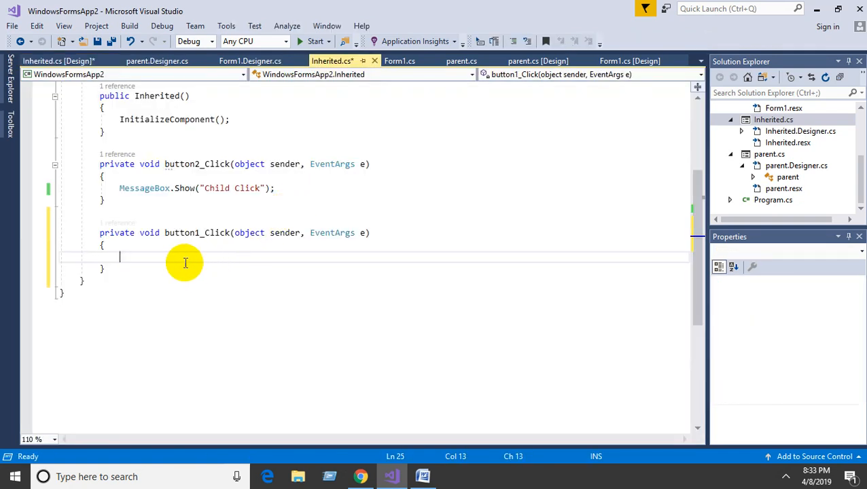
Write MessageBox.Show("Inherited Parent Click"); in Inherited's button1_Click.
text(me)
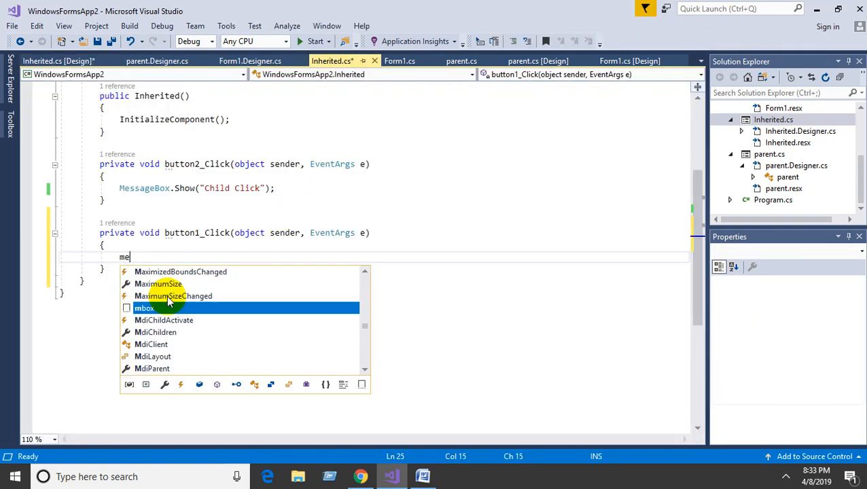
text(ssageBox.)
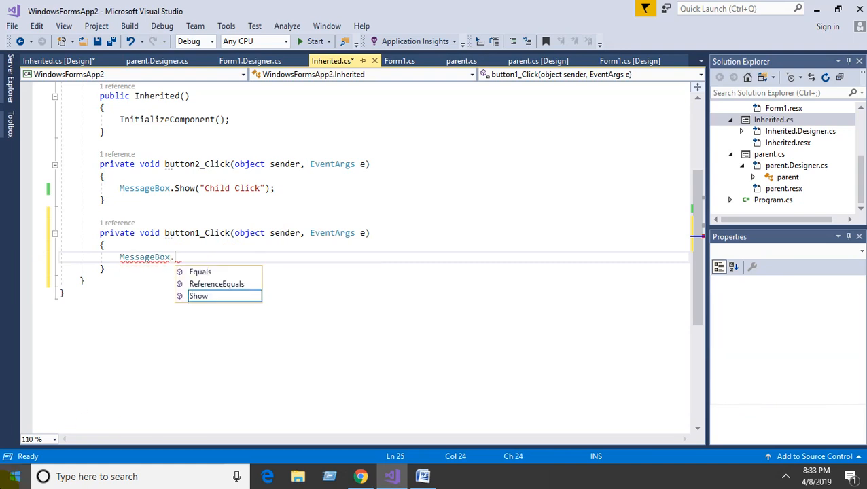
text(Show)
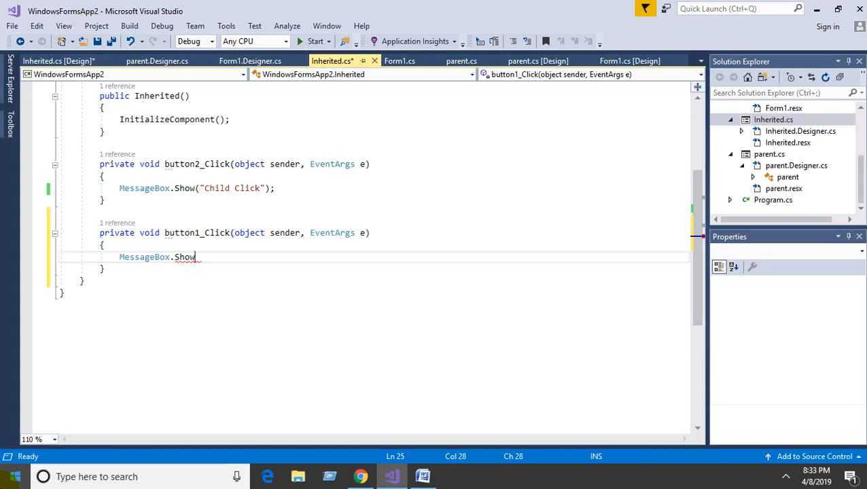
text(()
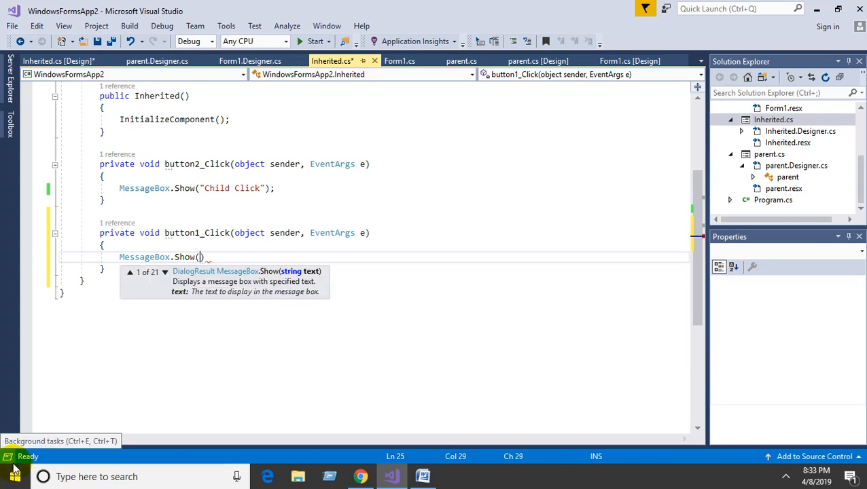
text(")
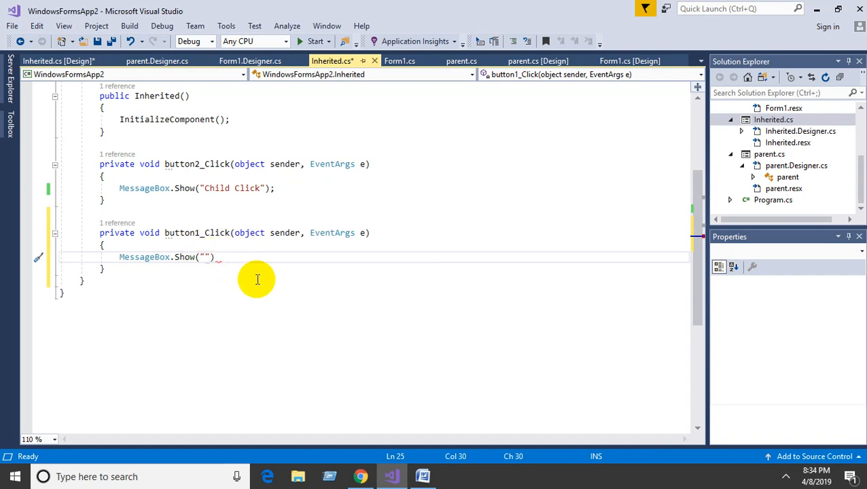
text(Inhert)
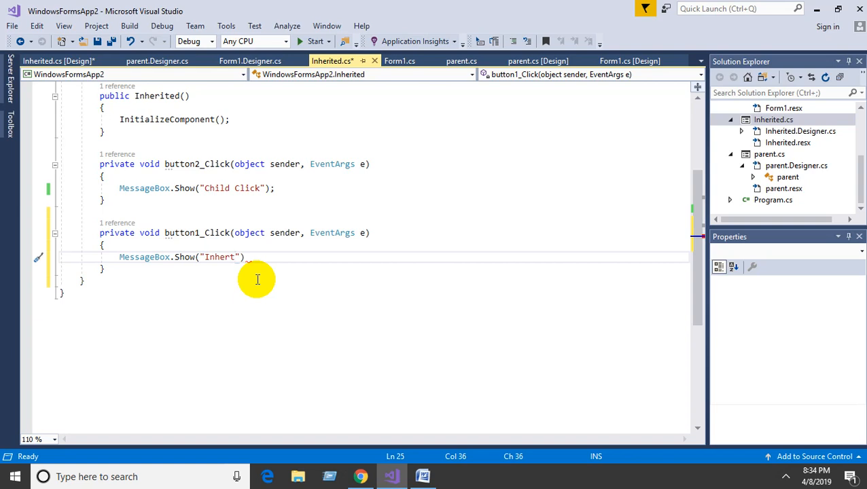
text(ed Pa)
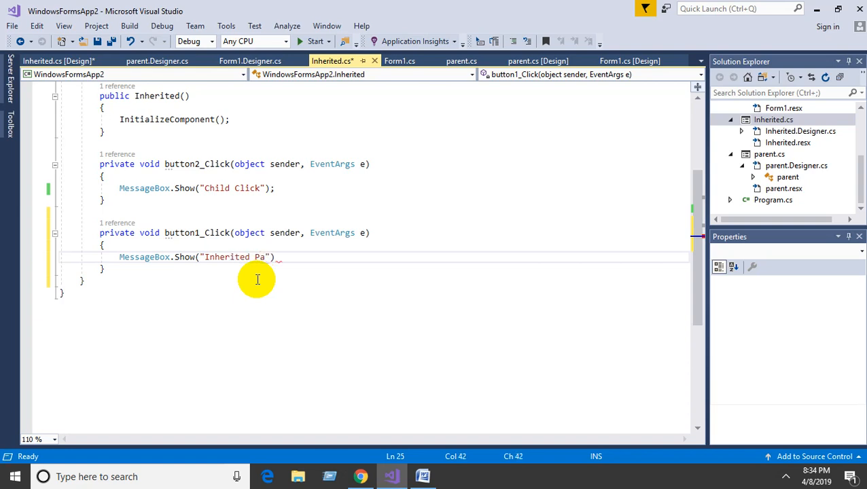
text(rent)
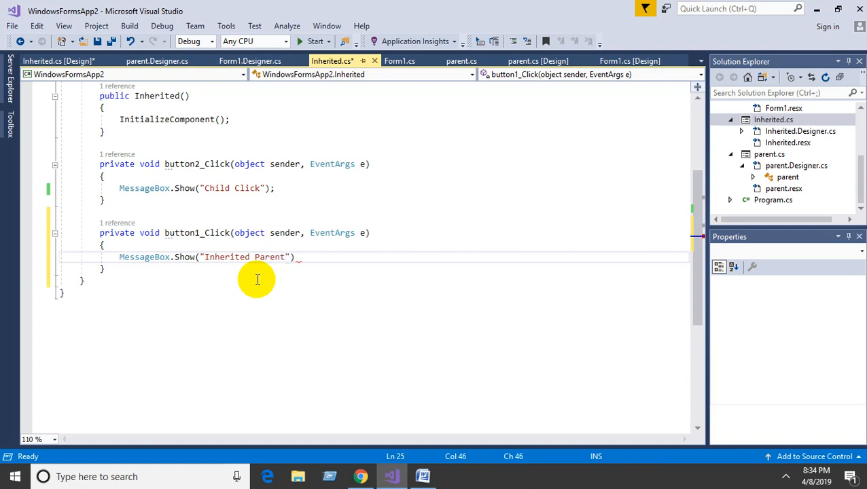
text(Click)
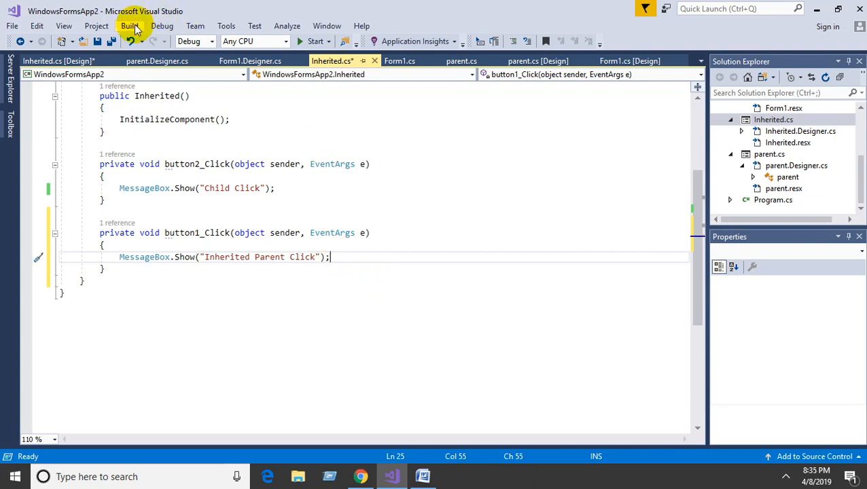
Rebuild the solution and start the app without debugging.
click(129, 26)
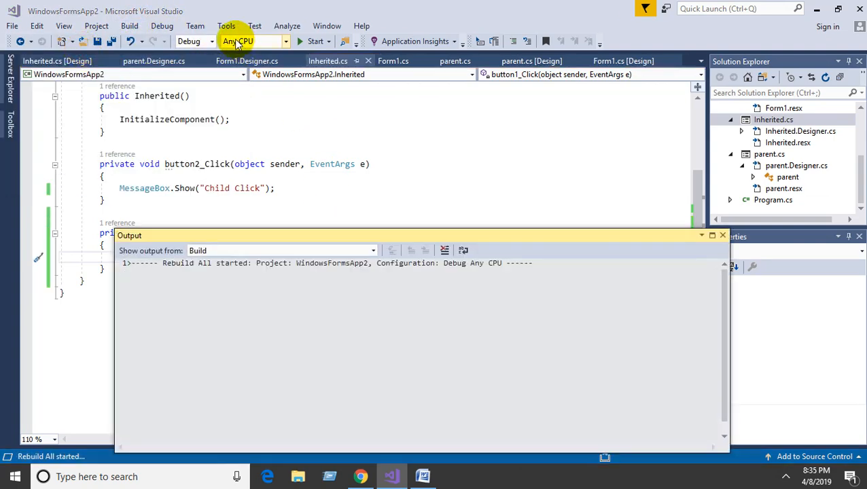
click(162, 26)
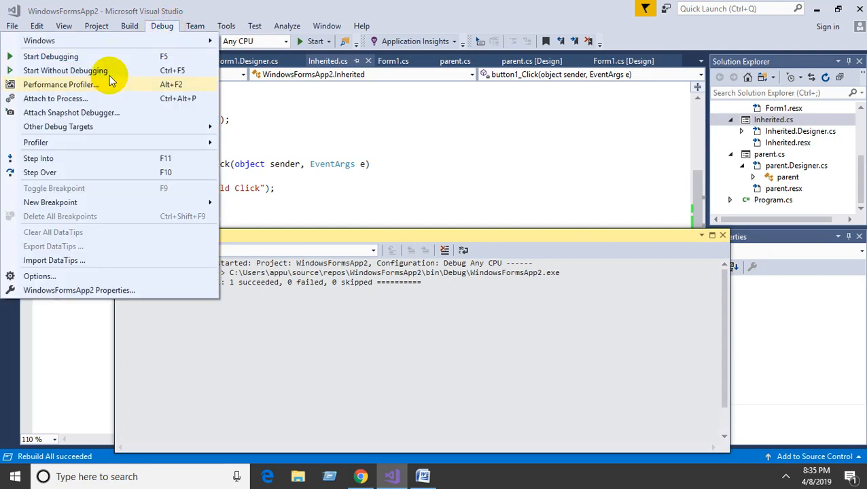
click(65, 71)
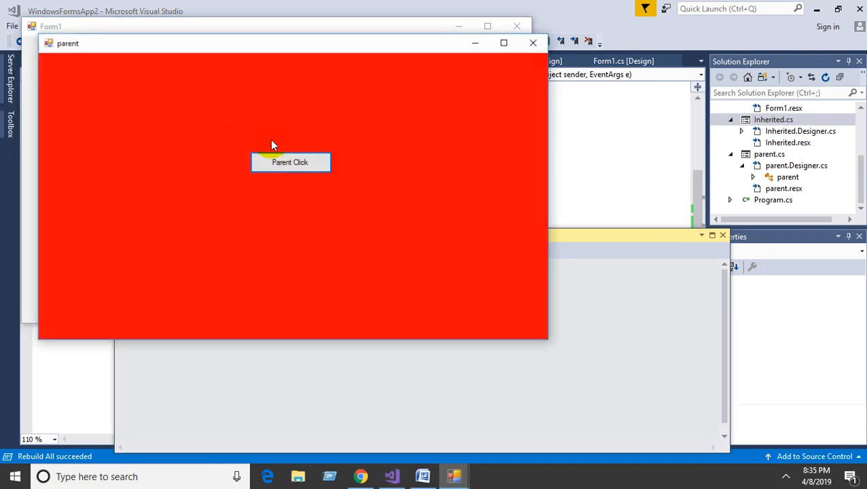
On the Inherited form, trigger Parent Click and dismiss the Parent Click and Inherited Parent Click messages.
click(290, 162)
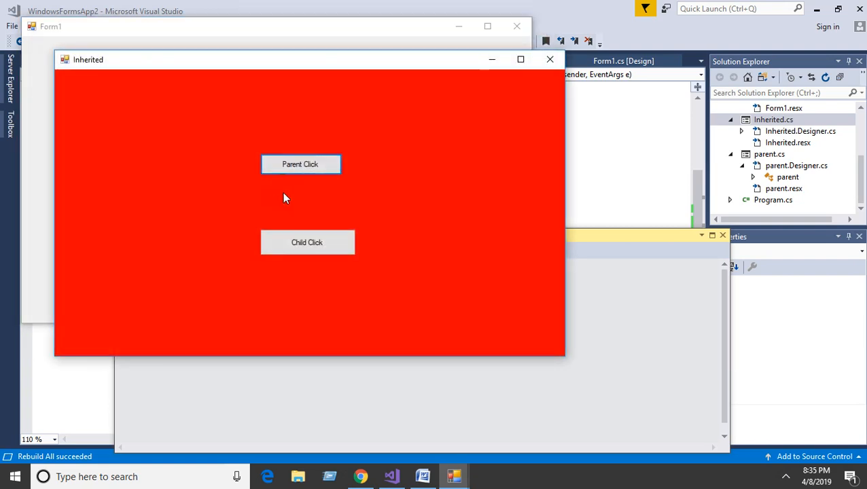
click(299, 163)
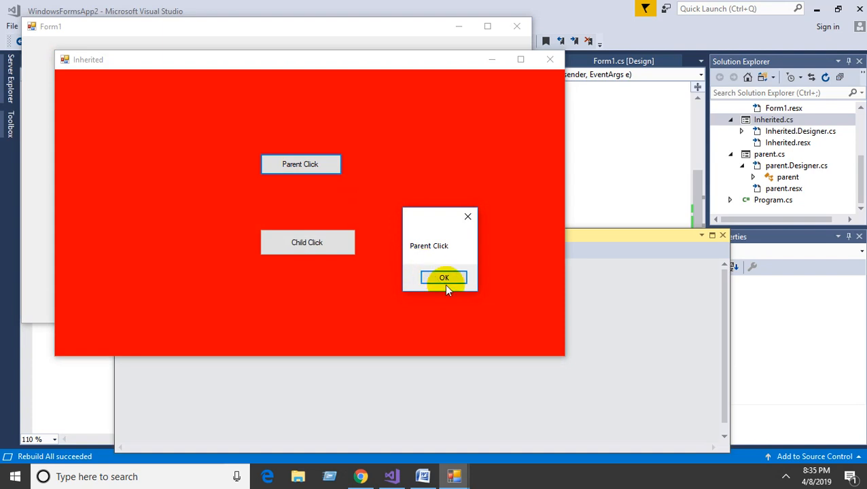
click(445, 277)
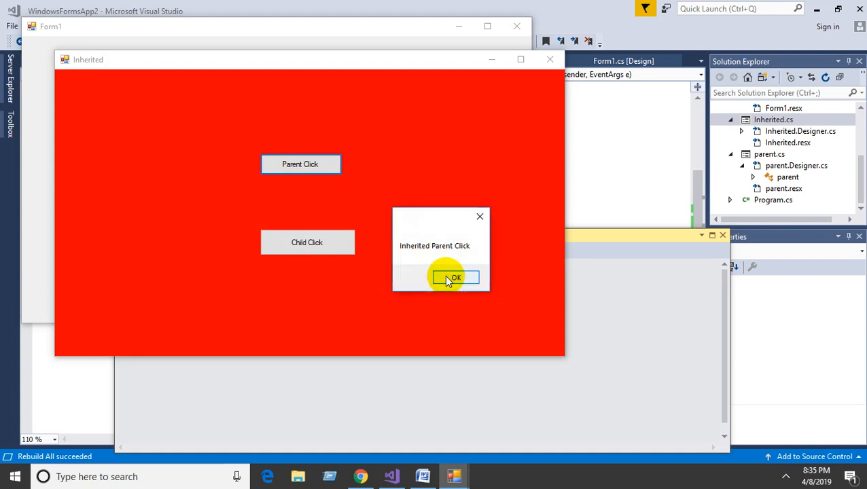
click(455, 277)
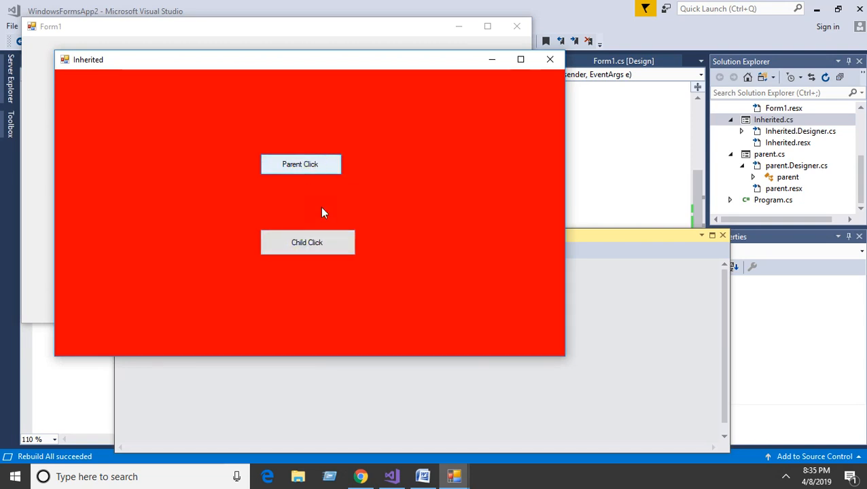
Test the Child Click button and bring the main Form1 window back to the front.
click(307, 242)
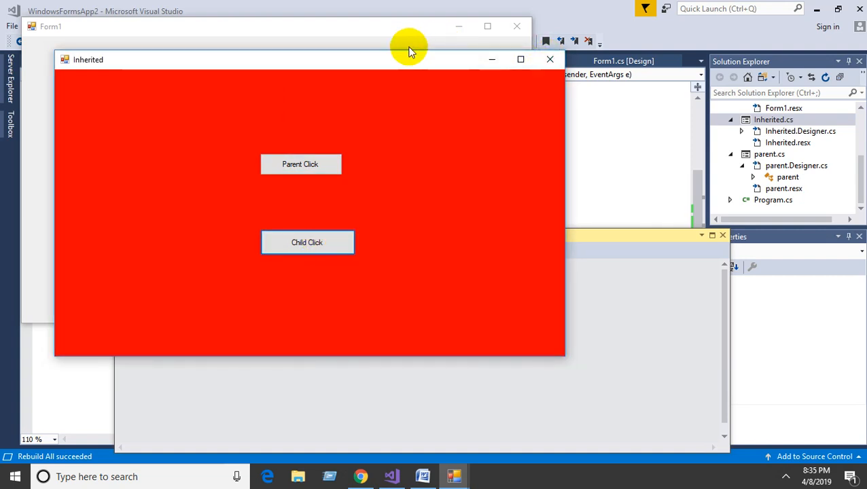
click(548, 60)
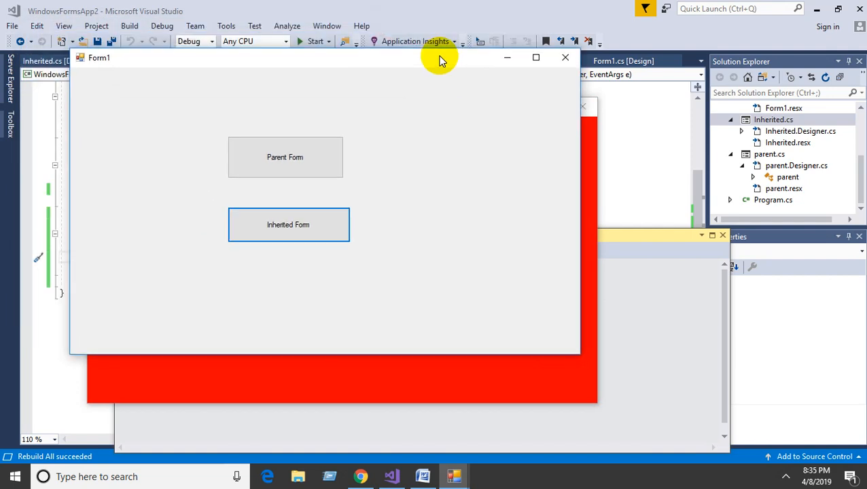